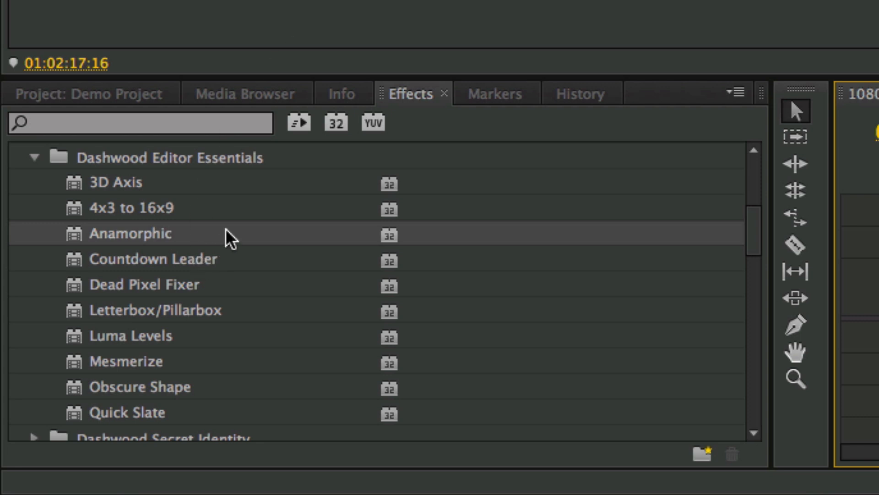
mouse_move(214, 175)
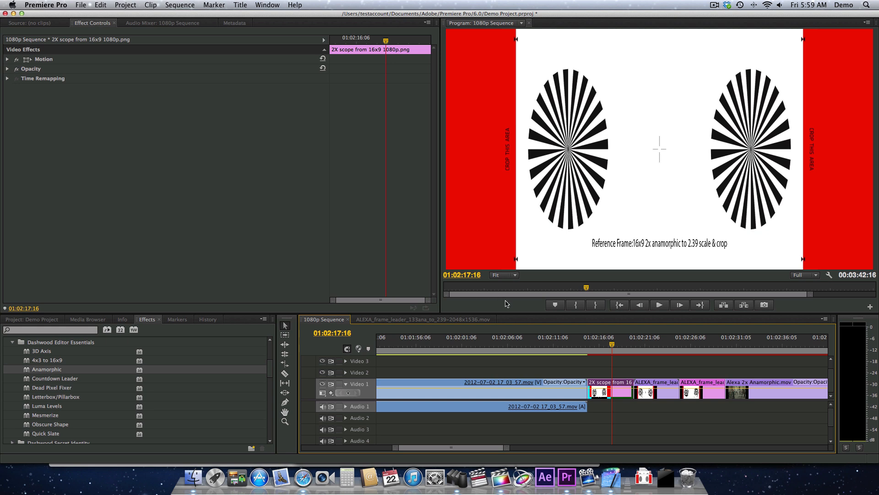
mouse_move(629, 338)
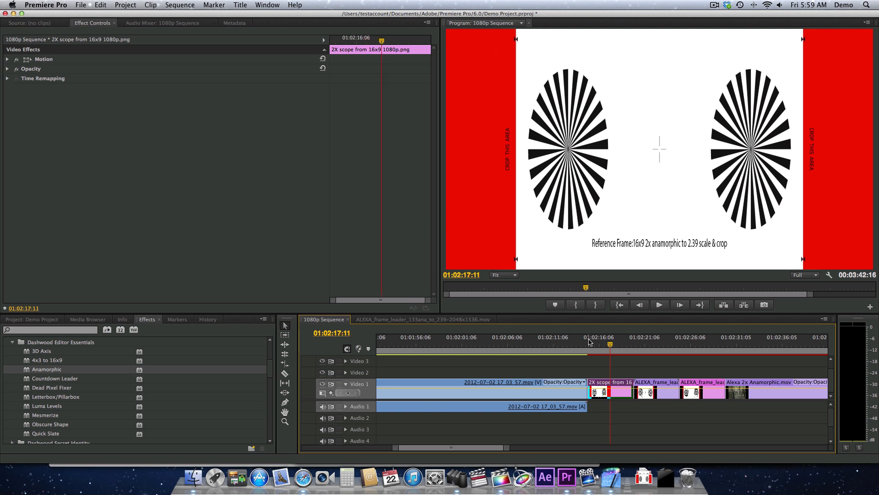
mouse_move(24, 372)
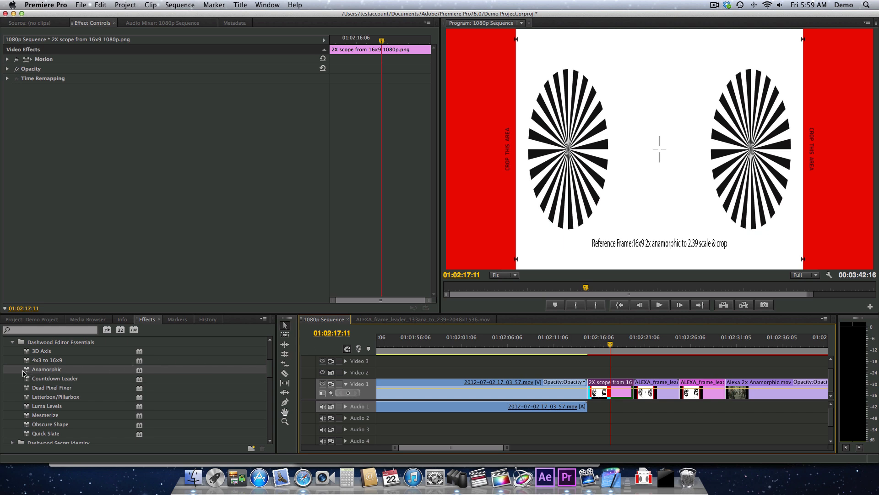
Step: Add the Anamorphic effect to the 2X scope clip and keep Anamorphic Compression at 2X
drag(47, 369, 614, 391)
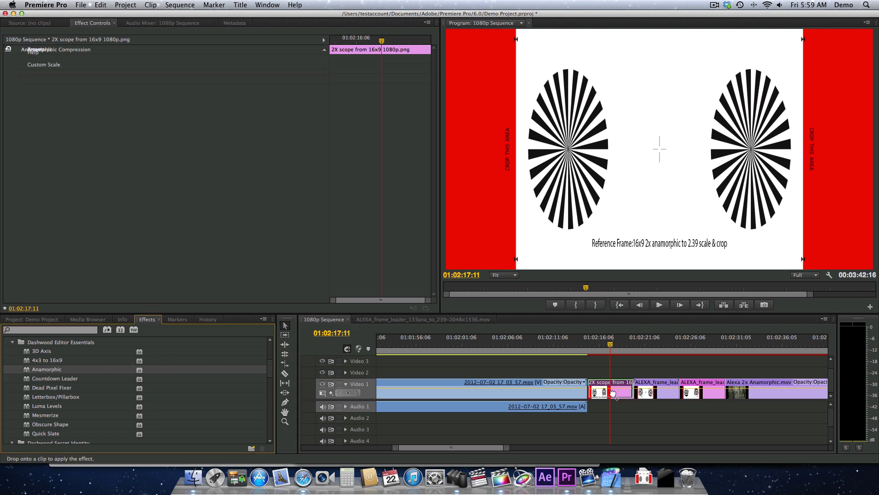
click(611, 391)
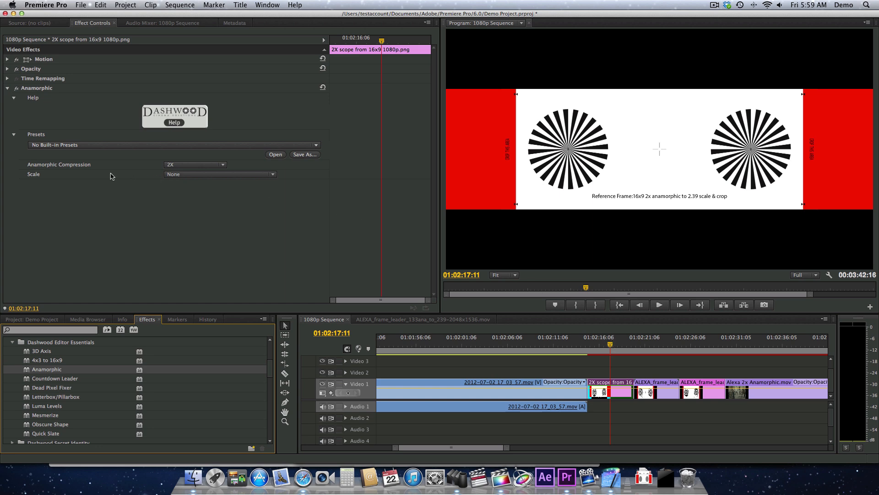
click(193, 164)
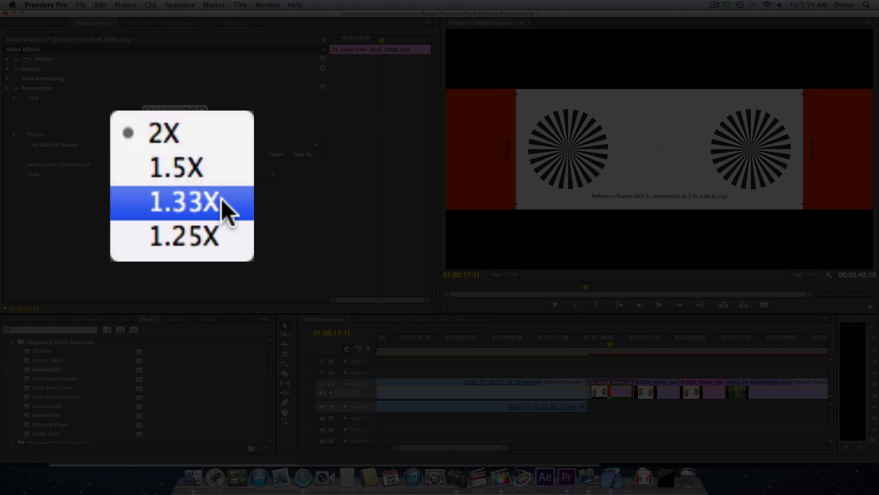
mouse_move(185, 235)
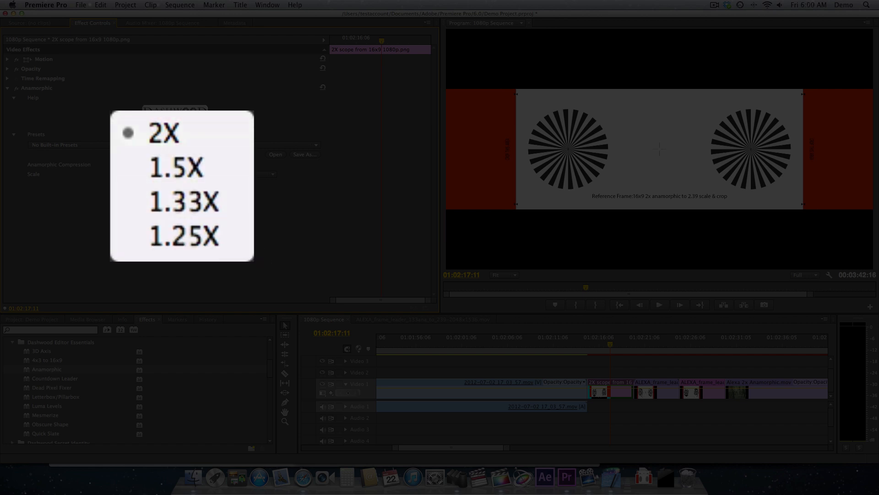
click(163, 133)
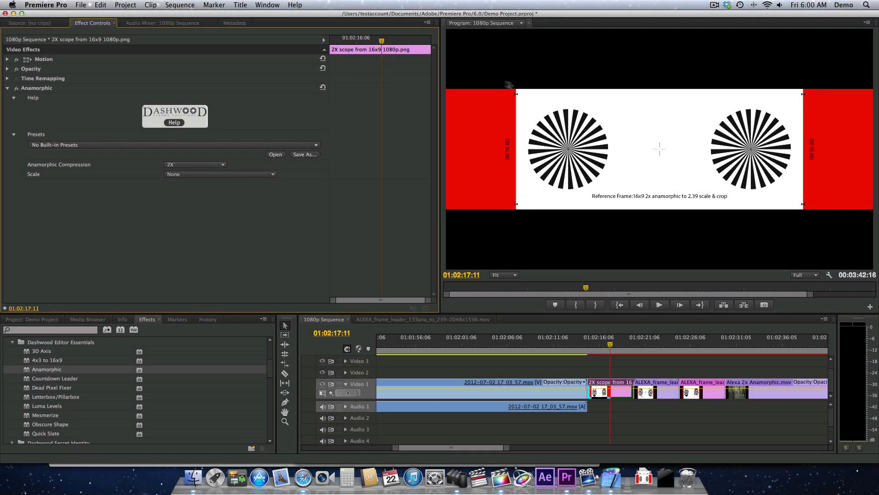
mouse_move(539, 101)
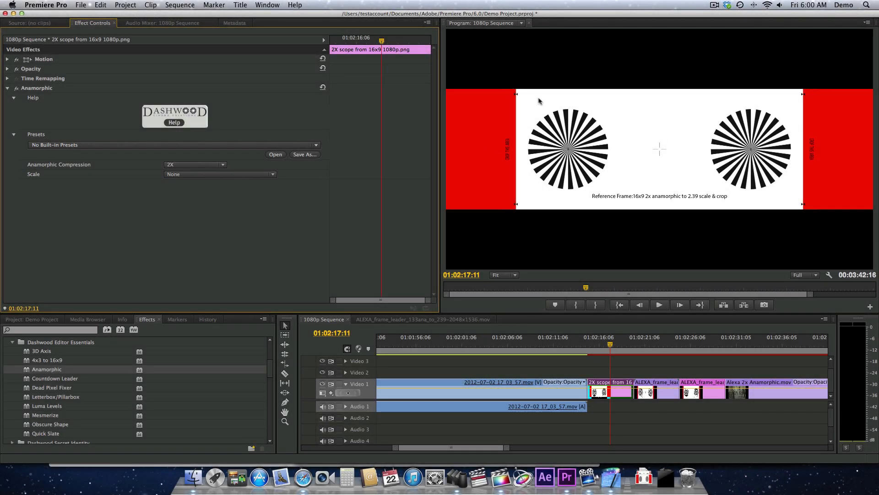
mouse_move(529, 203)
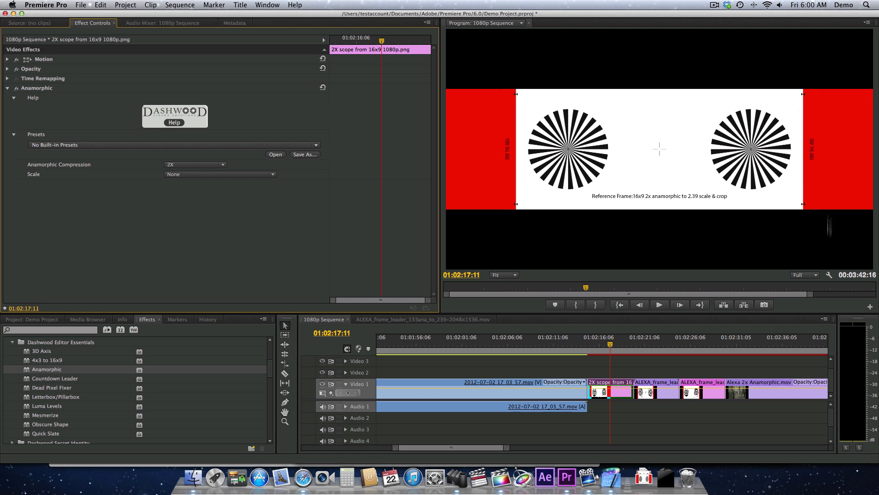
Step: Choose the 2.39 Scope2X from 16x9 scale preset for the de-squeezed clip
click(219, 174)
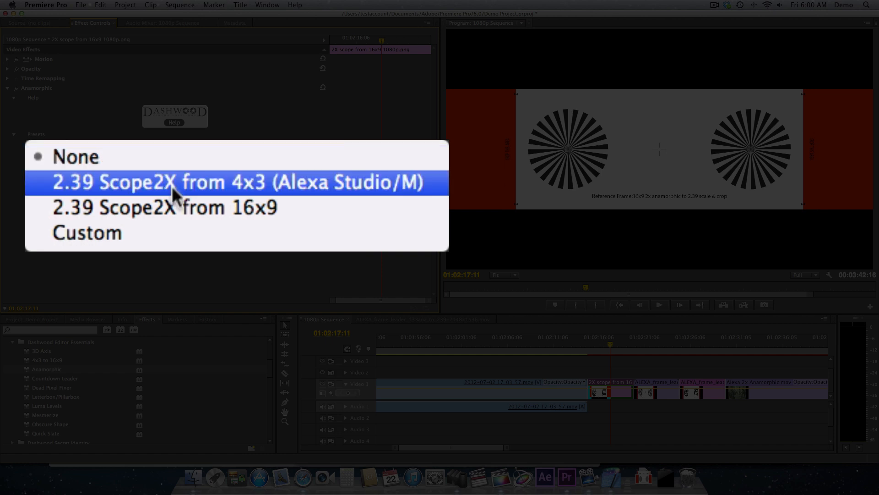
mouse_move(297, 219)
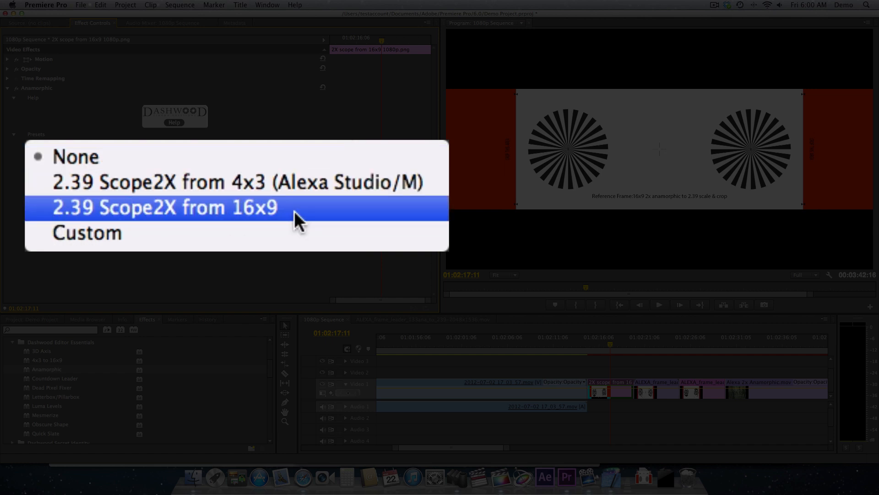
mouse_move(95, 222)
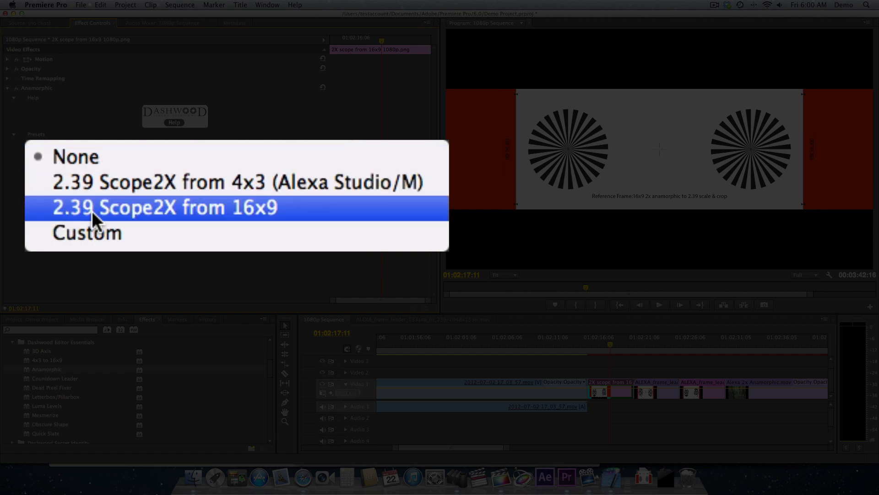
mouse_move(282, 215)
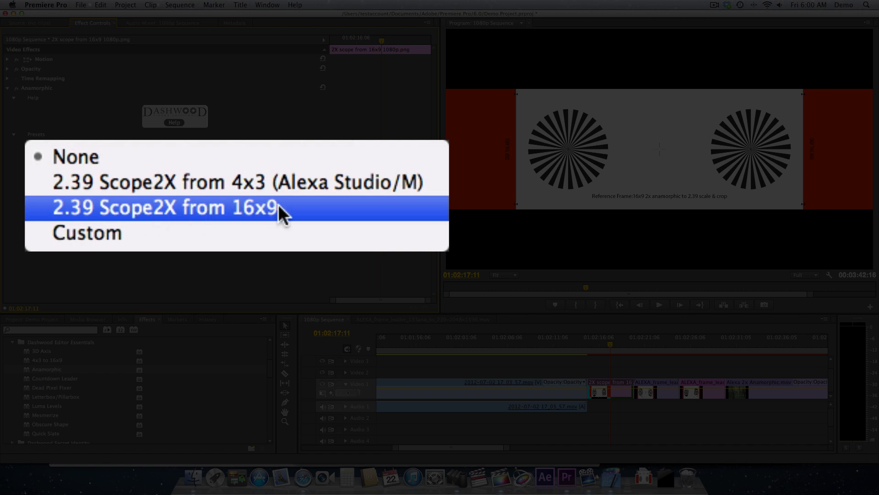
click(165, 207)
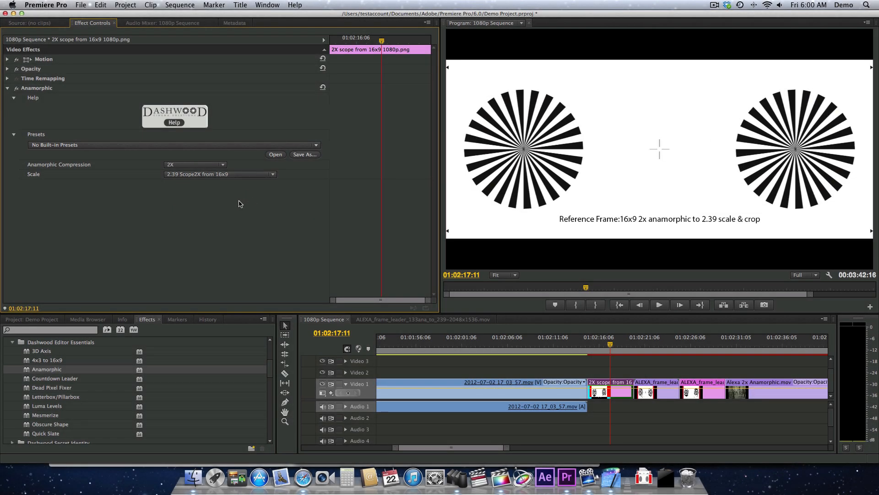
mouse_move(244, 203)
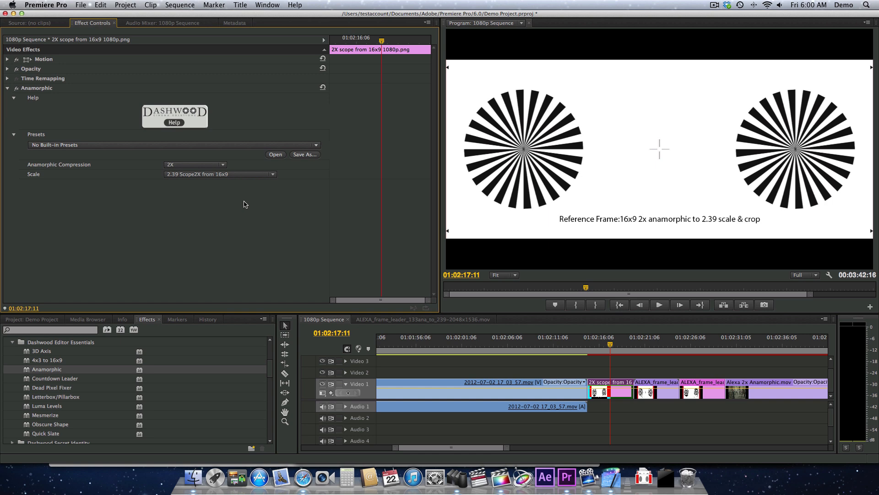
Step: Switch the Anamorphic scale preset to Custom, exposing the Custom Scale value
click(219, 174)
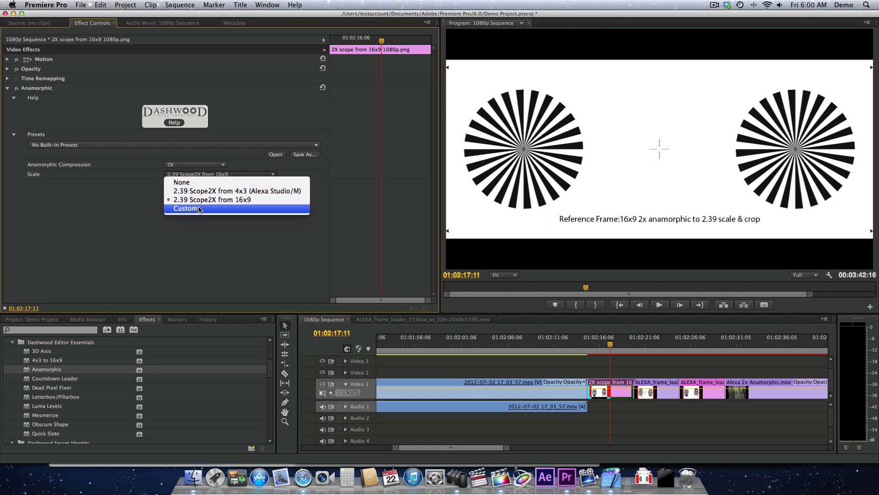
click(185, 209)
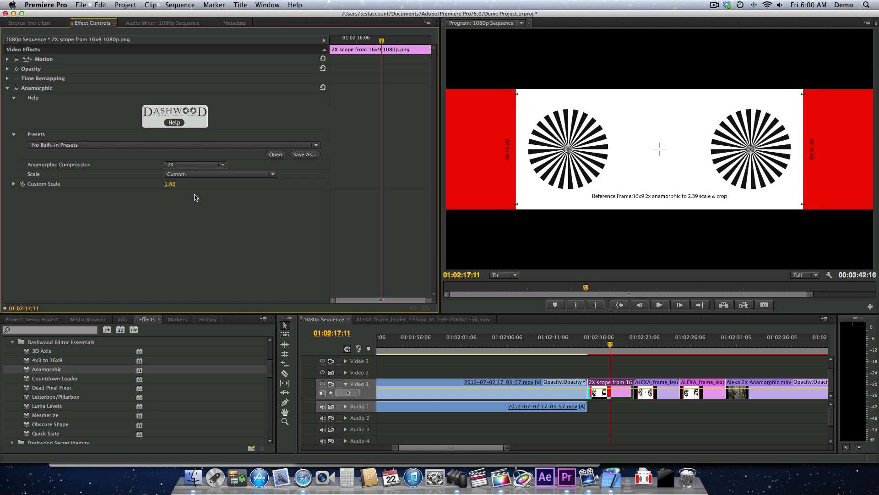
mouse_move(33, 188)
text(1.5)
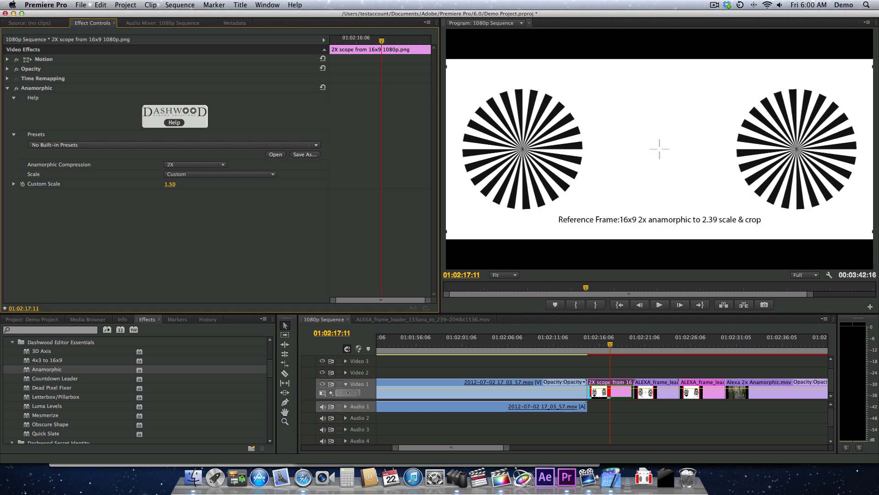
mouse_move(198, 221)
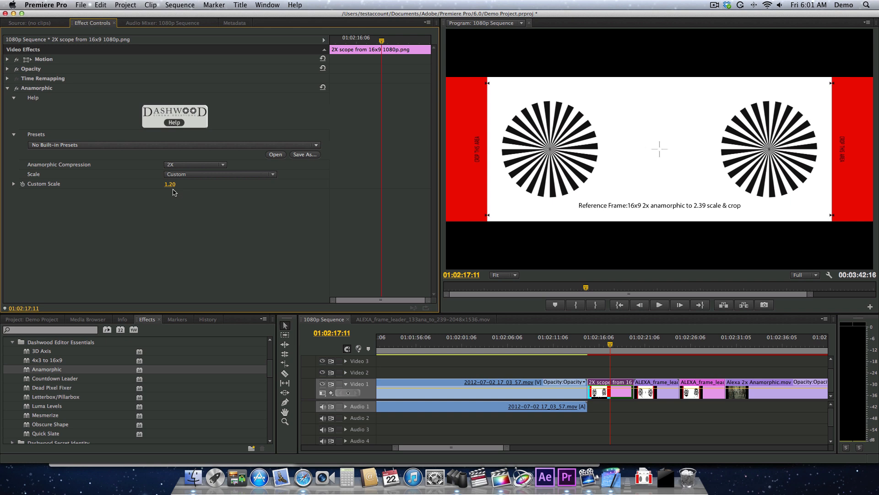
mouse_move(658, 345)
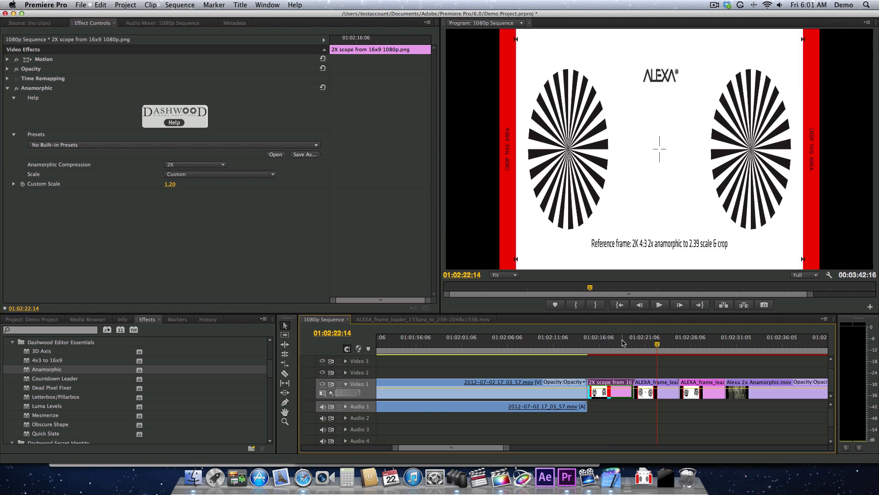
Step: View the ALEXA 4:3 reference frame and select the ALEXA frame leader clip
click(653, 342)
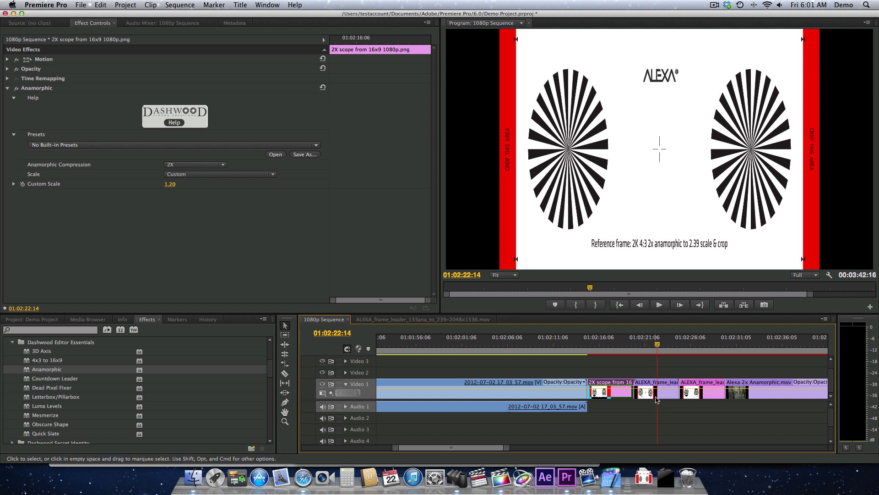
click(648, 391)
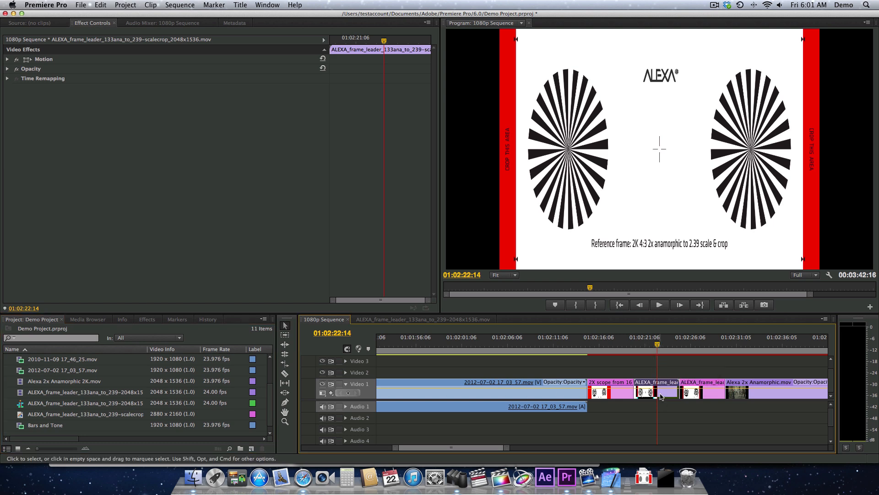
Step: Inspect the ALEXA clips' actions and load the 2048x1536 frame leader clip's effect settings
right_click(658, 392)
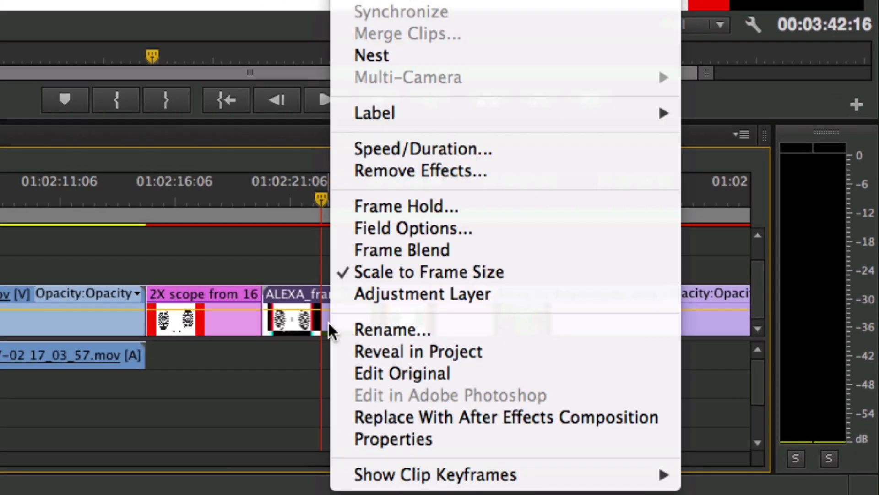
mouse_move(296, 327)
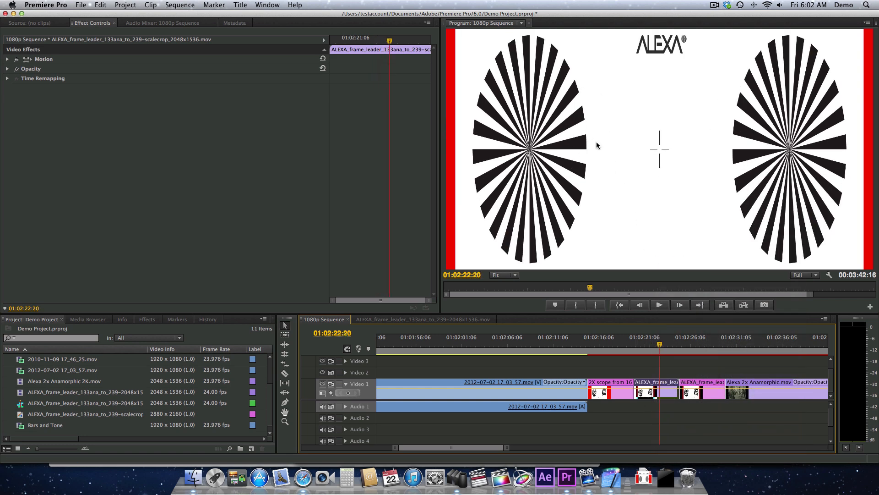
mouse_move(115, 376)
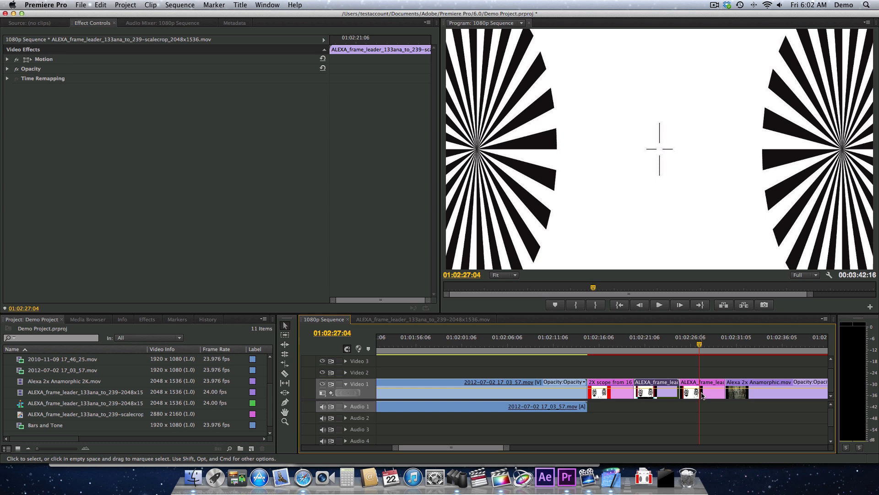
right_click(701, 393)
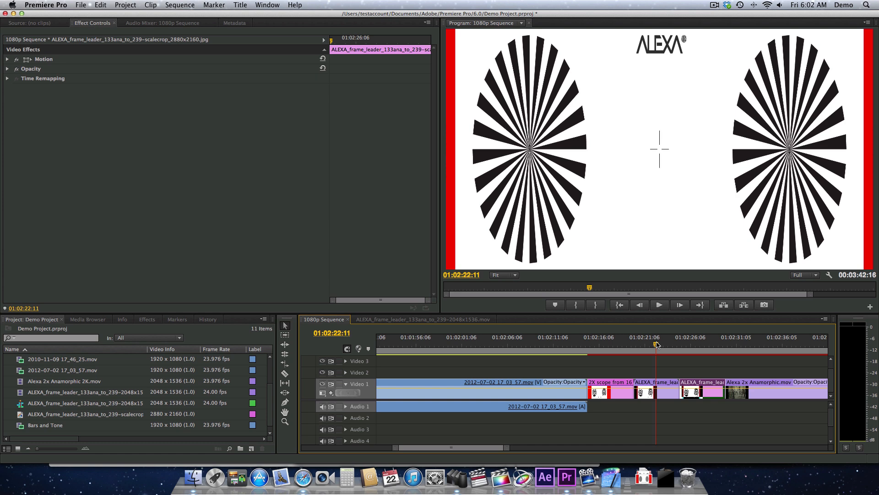
click(655, 392)
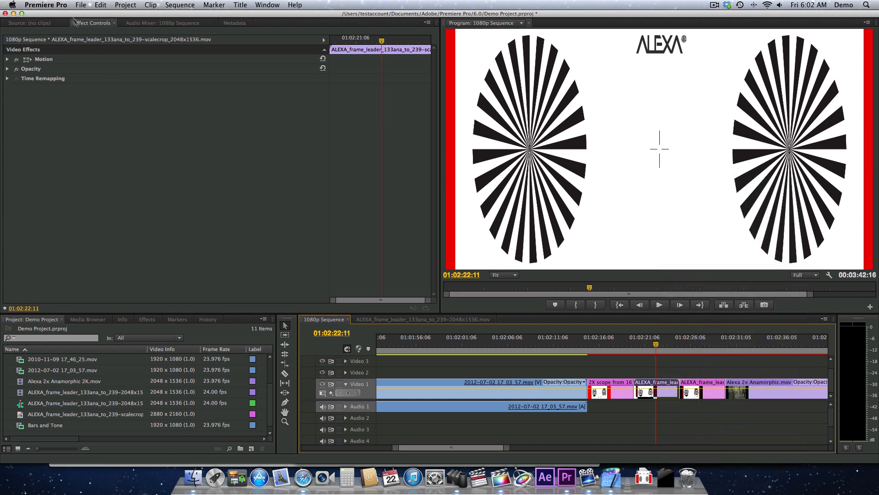
click(46, 5)
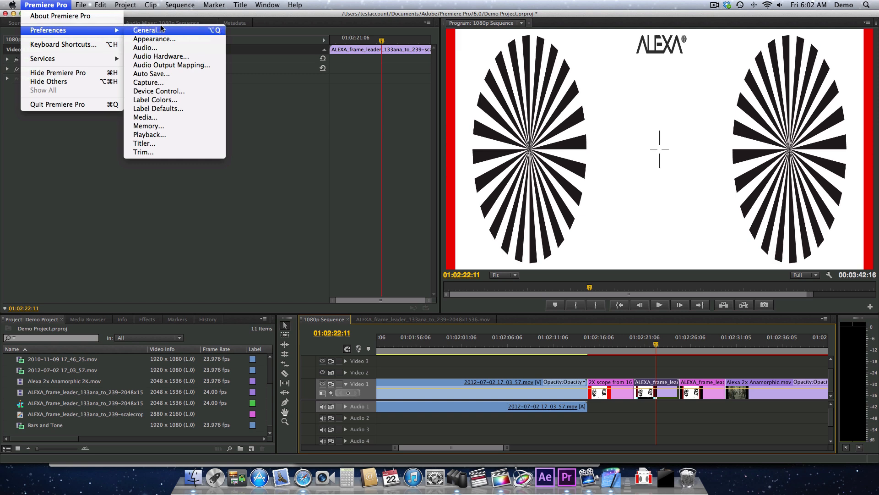
click(147, 30)
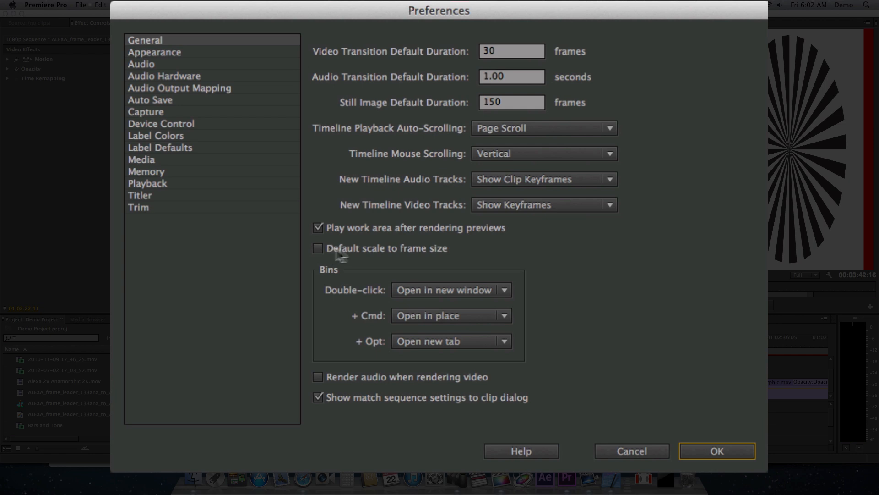
mouse_move(459, 254)
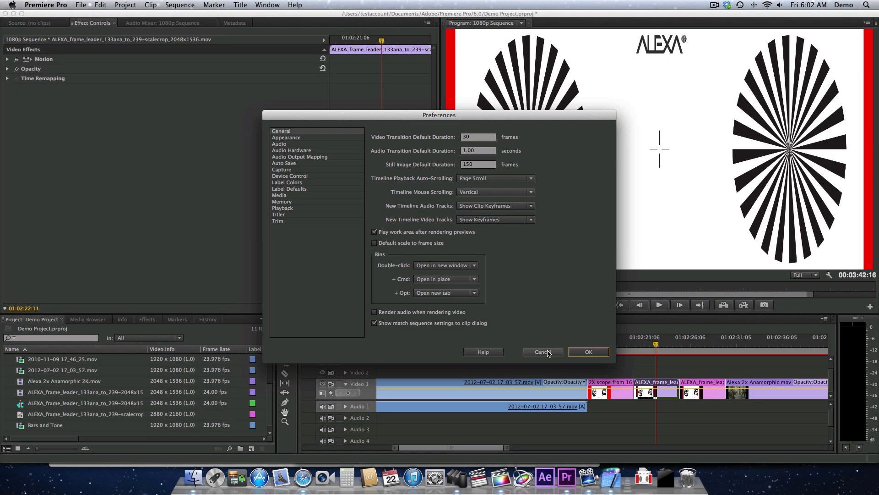
click(541, 352)
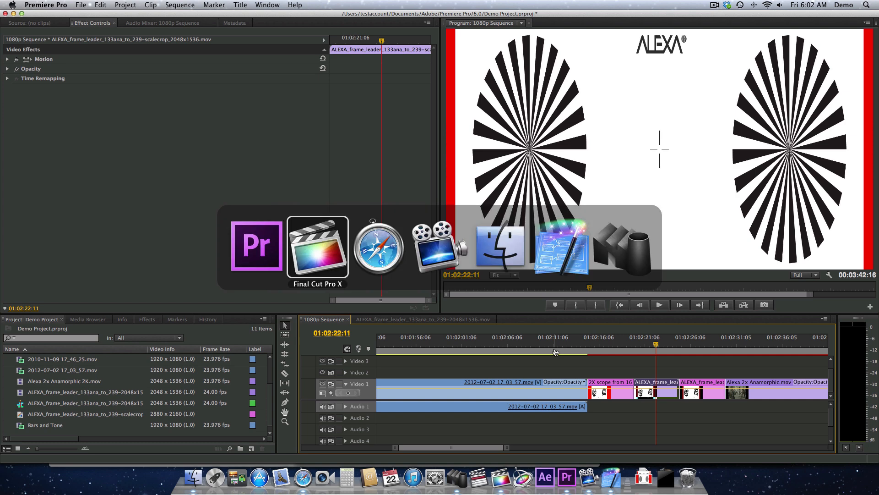
Step: In Final Cut Pro X, change the frame leader clip's Spatial Conform type from Fit to None
click(317, 246)
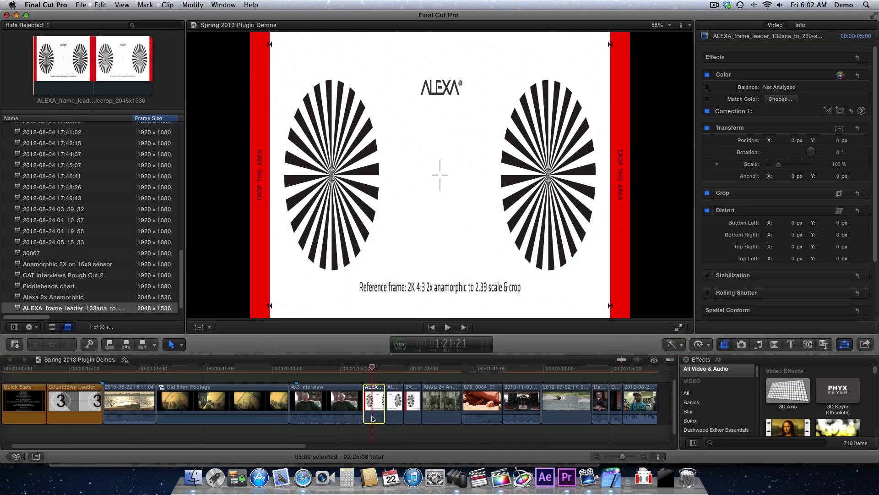
mouse_move(793, 256)
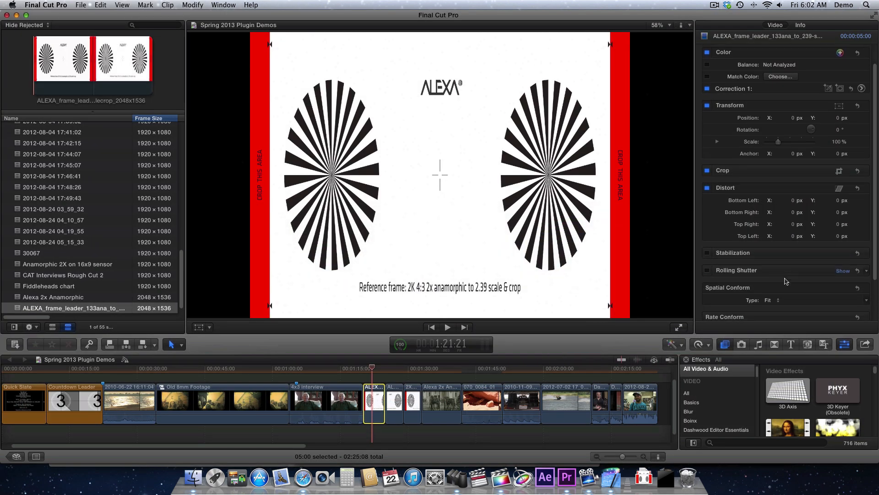
click(774, 301)
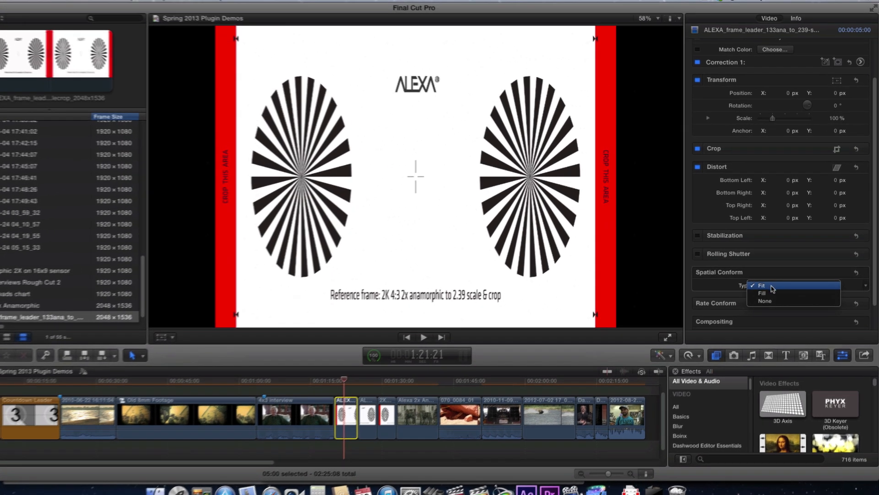
click(765, 300)
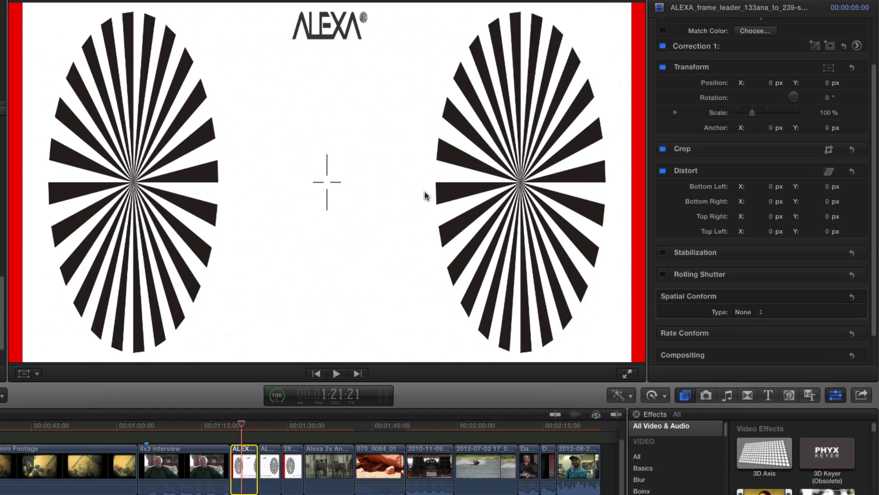
mouse_move(285, 413)
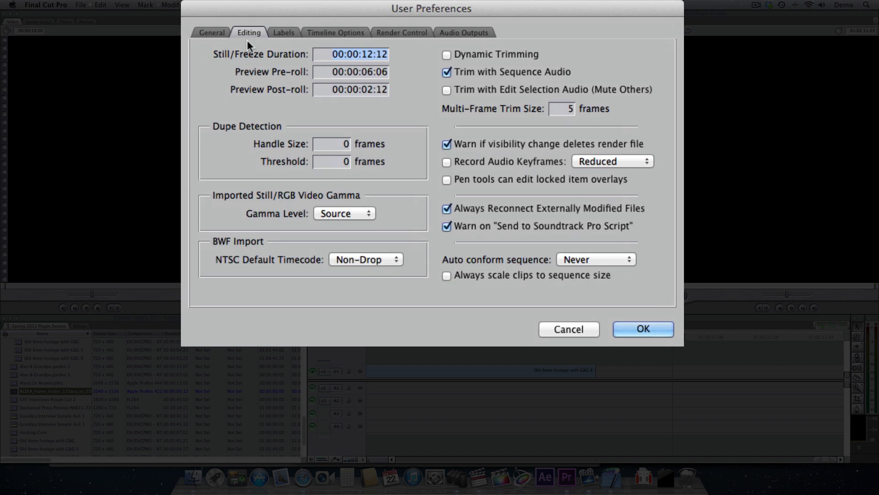
mouse_move(452, 264)
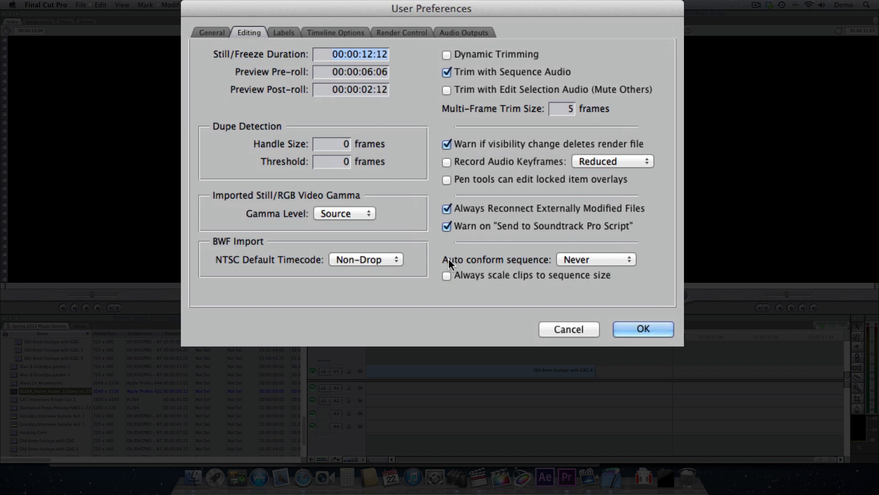
Step: Keep Auto conform sequence set to Never in the Editing preferences
click(595, 259)
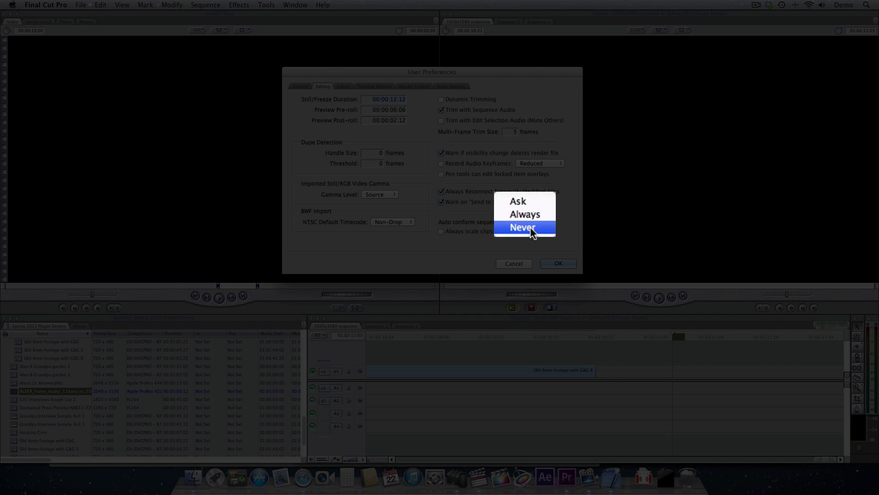
click(524, 227)
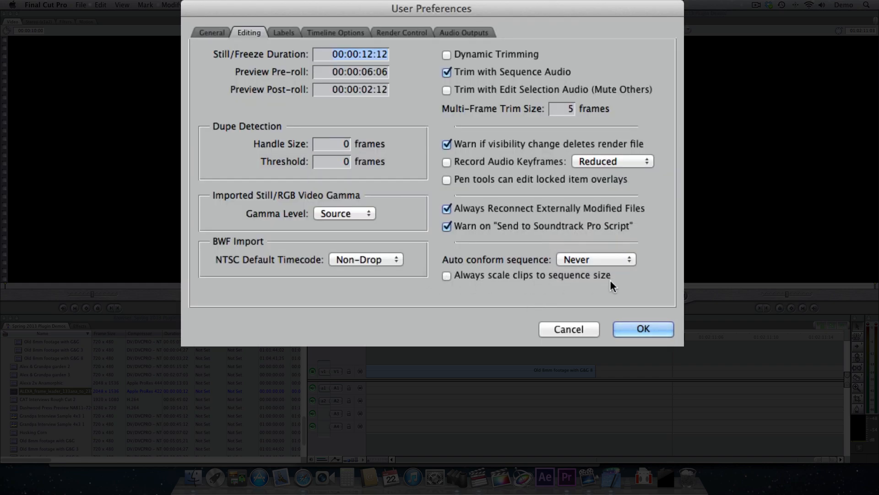
mouse_move(617, 308)
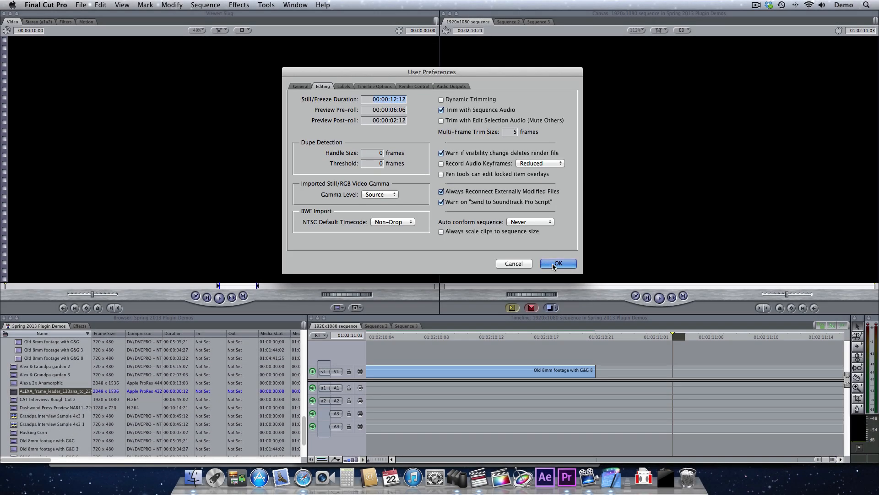
Step: Confirm and close User Preferences with clips not scaled to sequence size
click(558, 264)
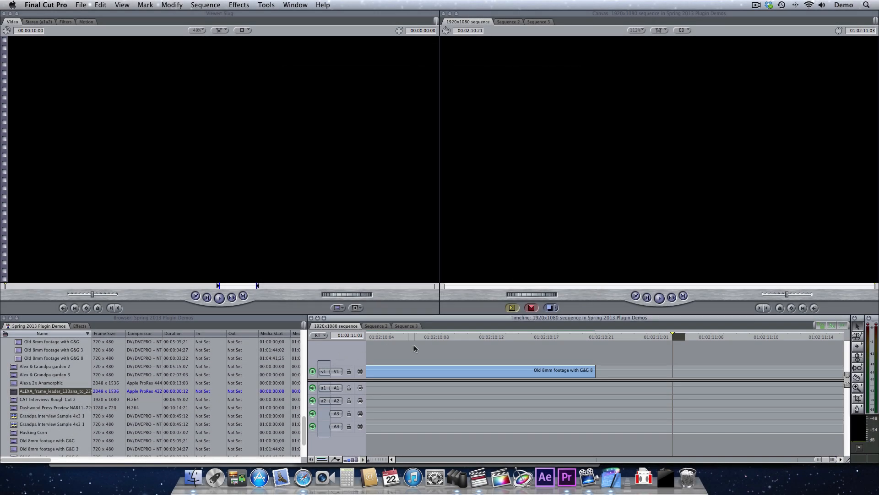
Step: Overwrite the ALEXA frame leader clip into the 1920x1080 sequence and select it
double_click(53, 391)
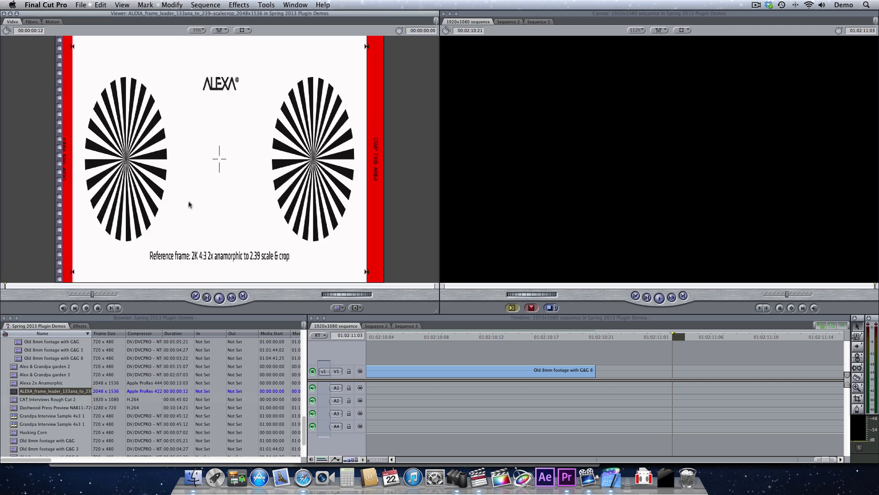
mouse_move(153, 236)
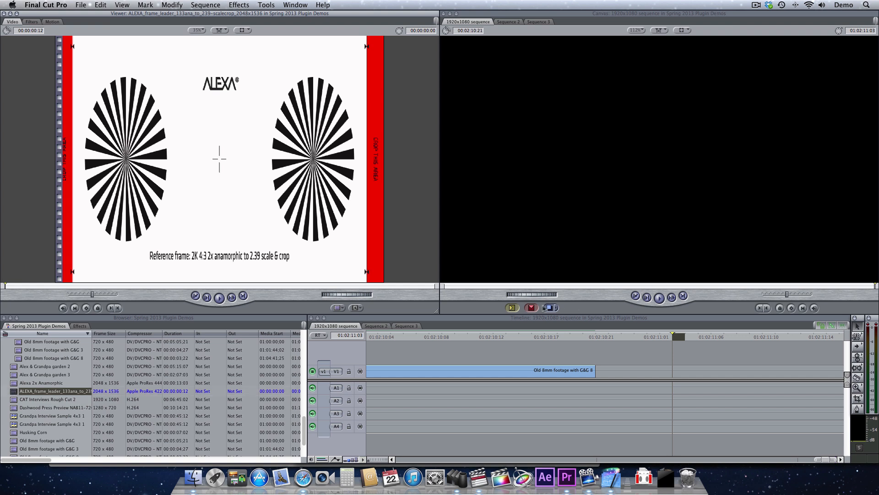
click(530, 308)
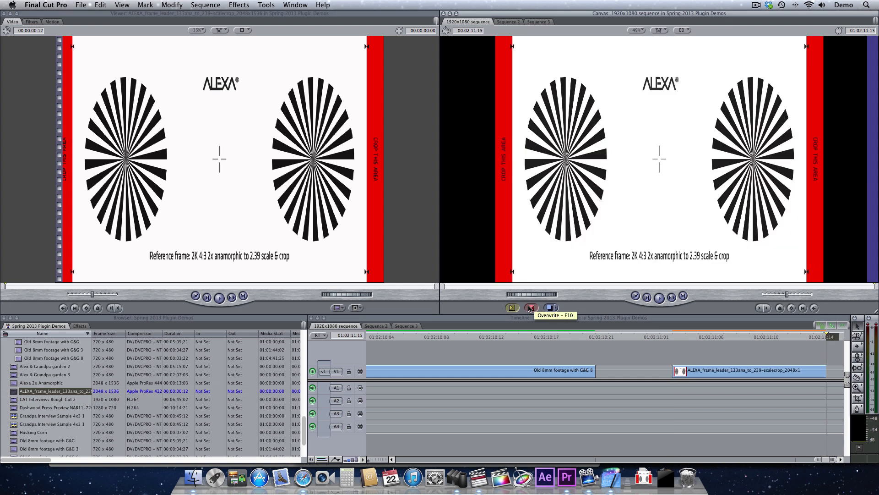
mouse_move(756, 338)
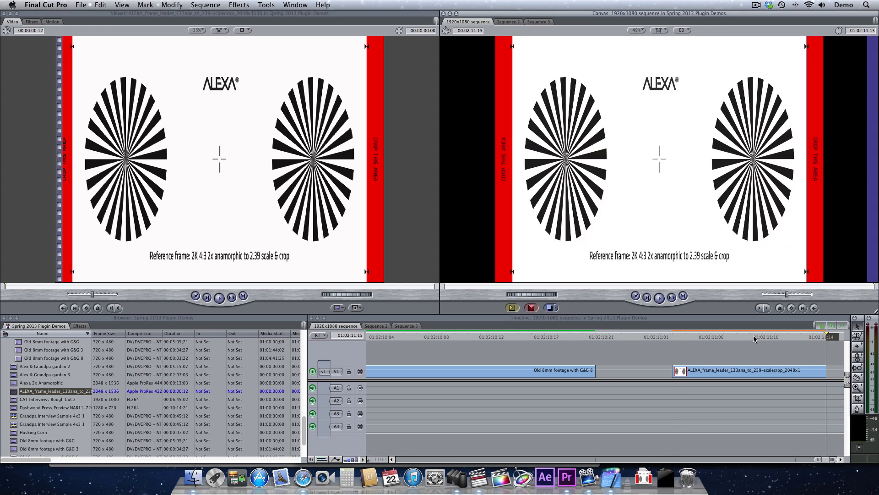
click(757, 336)
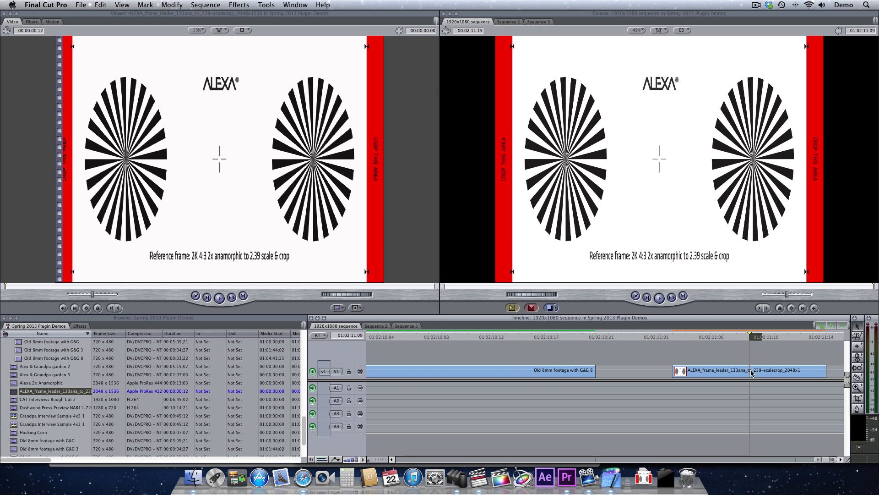
Step: Remove the frame leader clip's Basic Motion attributes so it sits unscaled
right_click(749, 370)
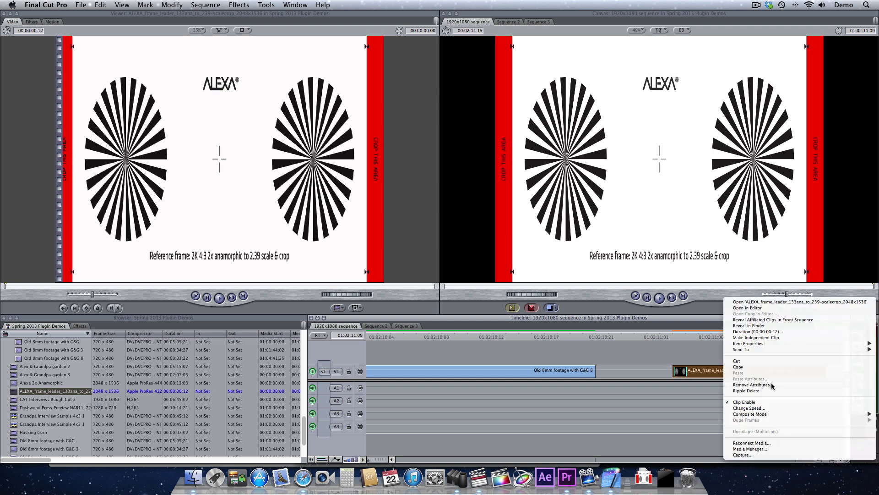
click(751, 385)
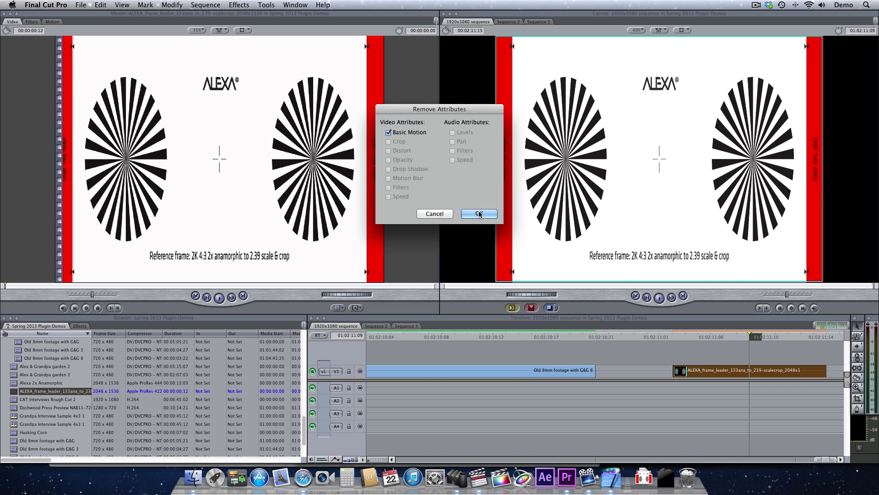
click(478, 214)
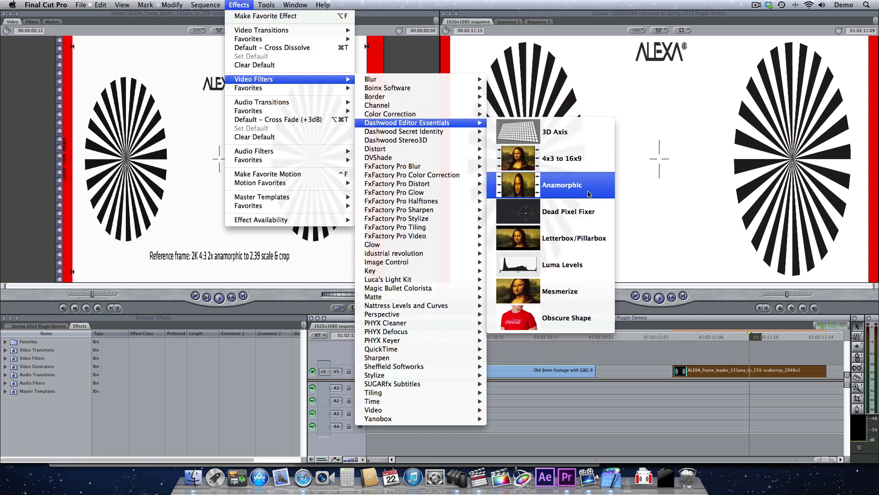
mouse_move(588, 187)
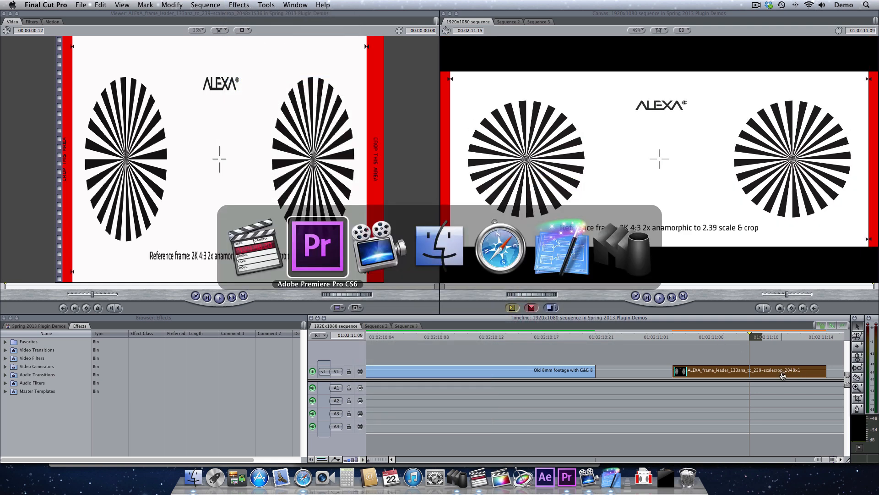
Step: Give the 2048x1536 frame leader the 2.39 Scope2X from 4x3 (Alexa Studio/M) scale preset
click(317, 246)
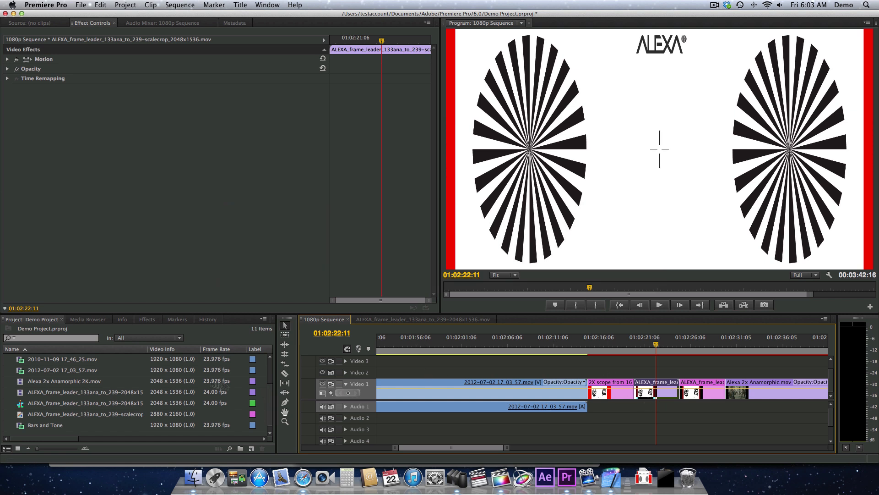
click(147, 319)
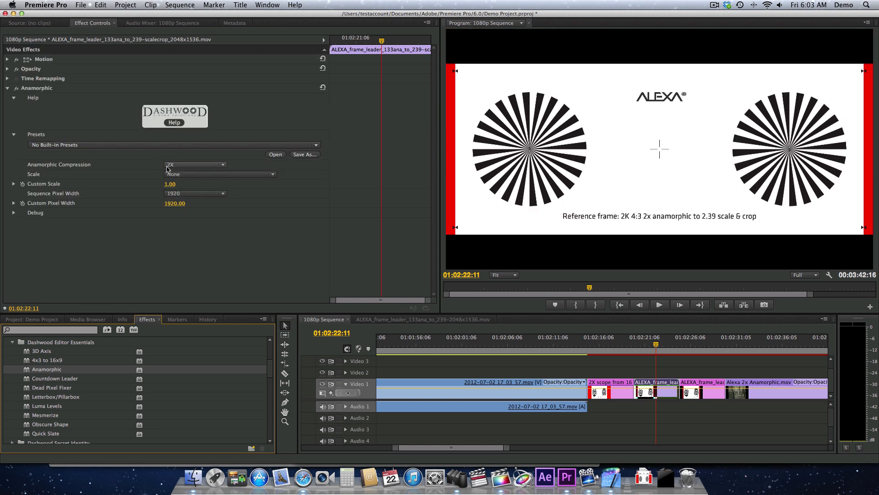
mouse_move(216, 176)
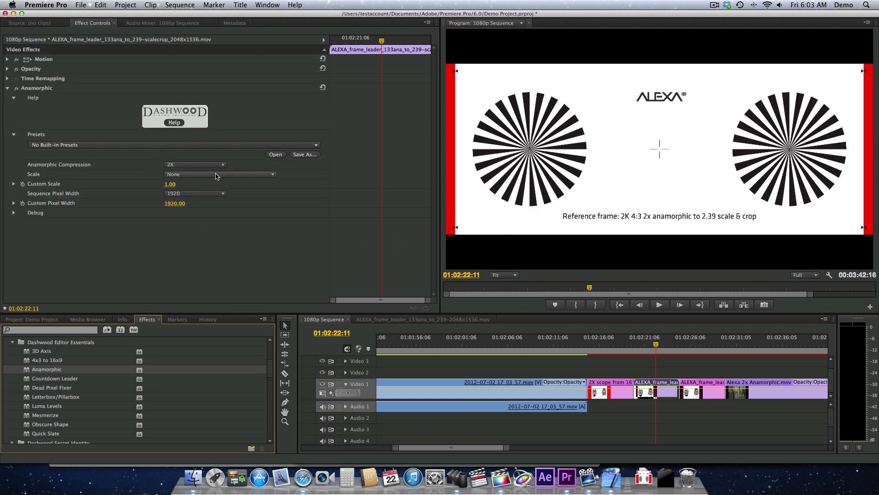
click(219, 174)
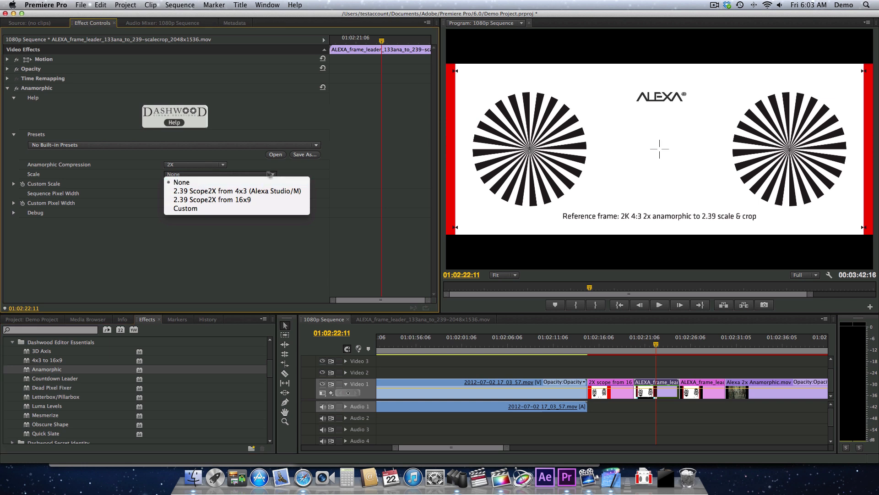
click(182, 181)
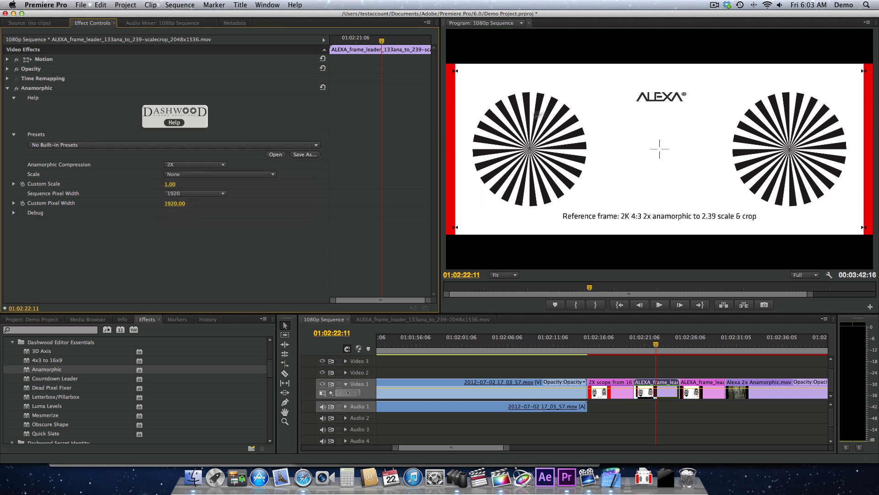
mouse_move(449, 214)
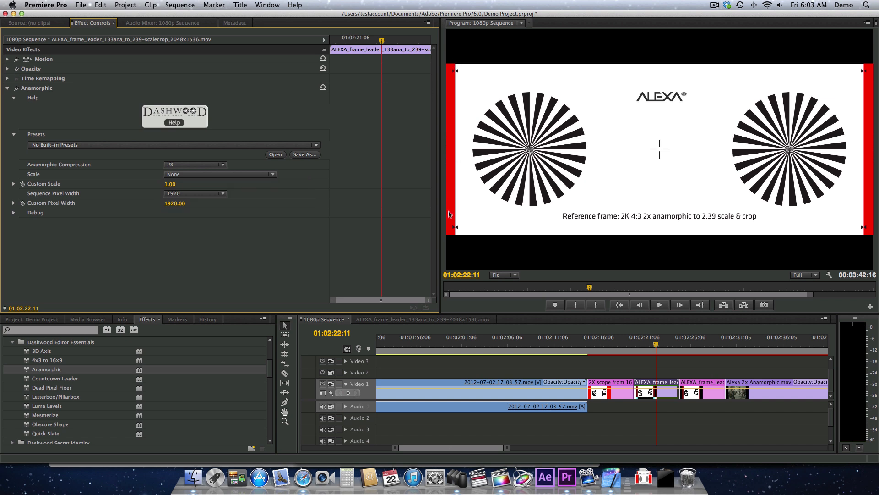
mouse_move(871, 115)
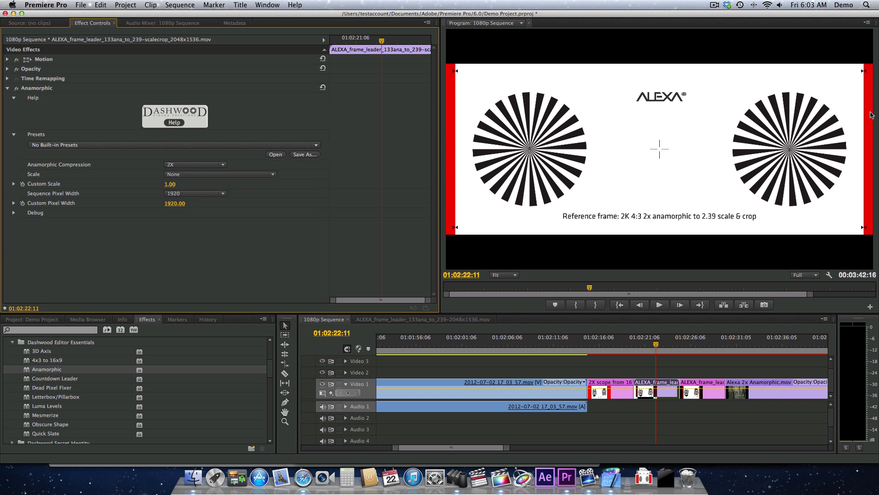
mouse_move(468, 213)
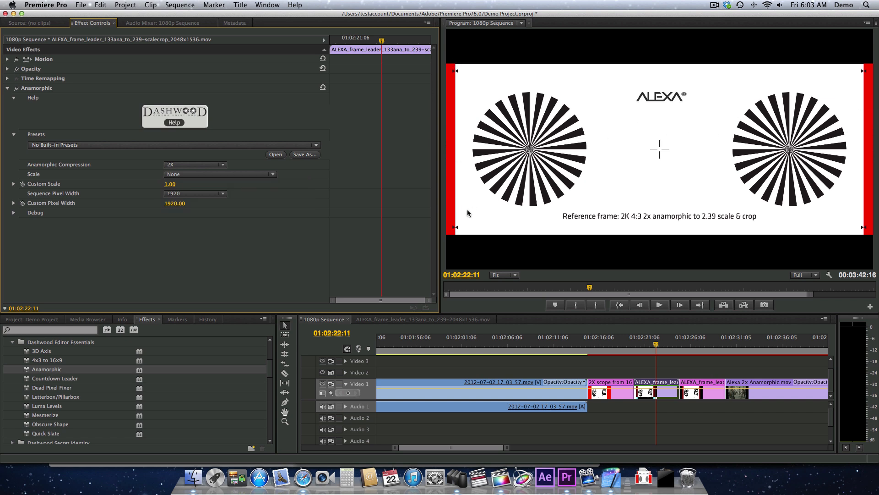
click(219, 174)
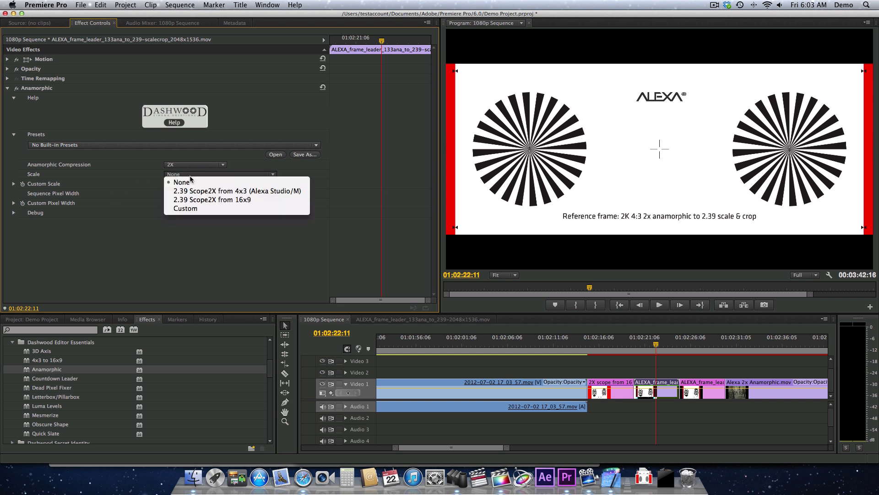
mouse_move(235, 191)
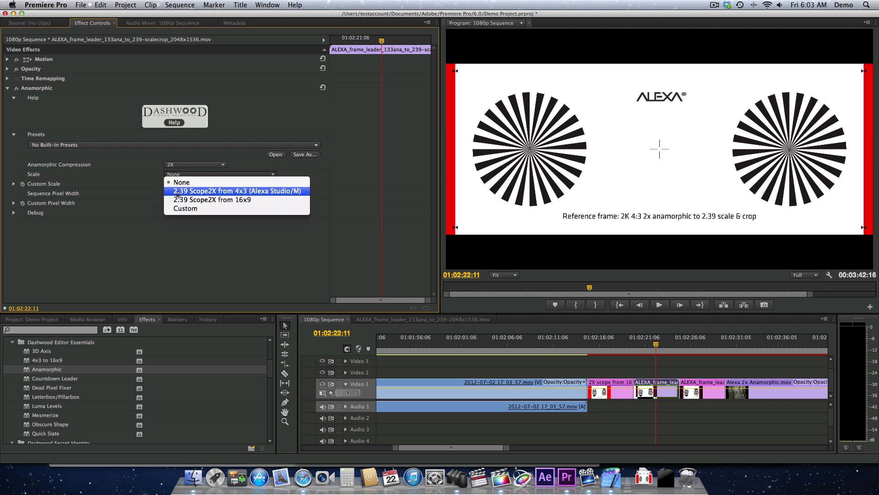
mouse_move(291, 194)
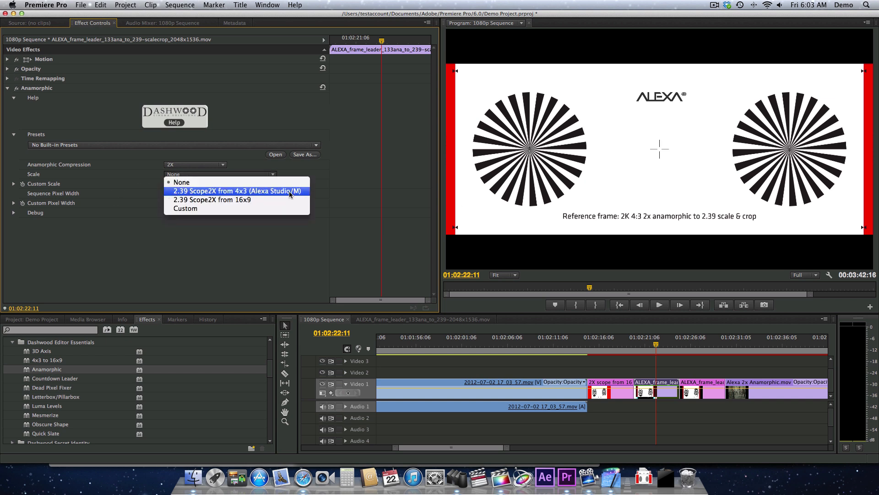
click(236, 191)
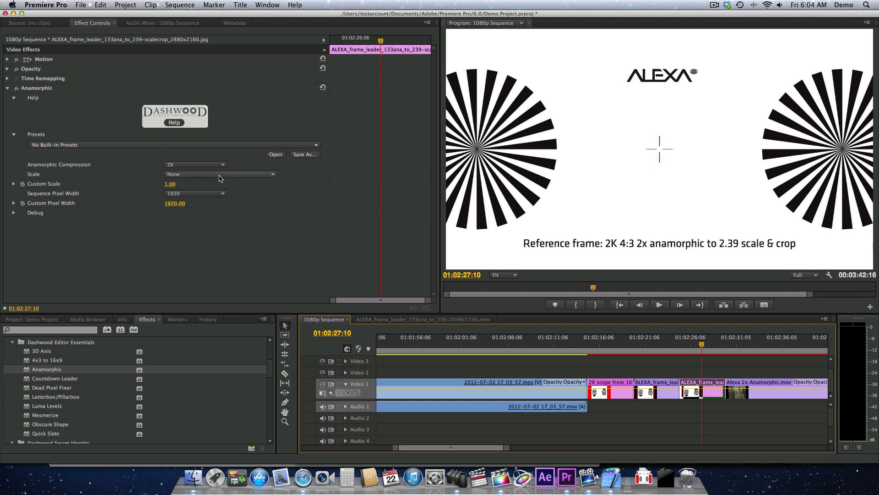
Step: Apply the 2.39 Scope2X from 4x3 scale preset to the 2880x2160 frame leader
click(219, 174)
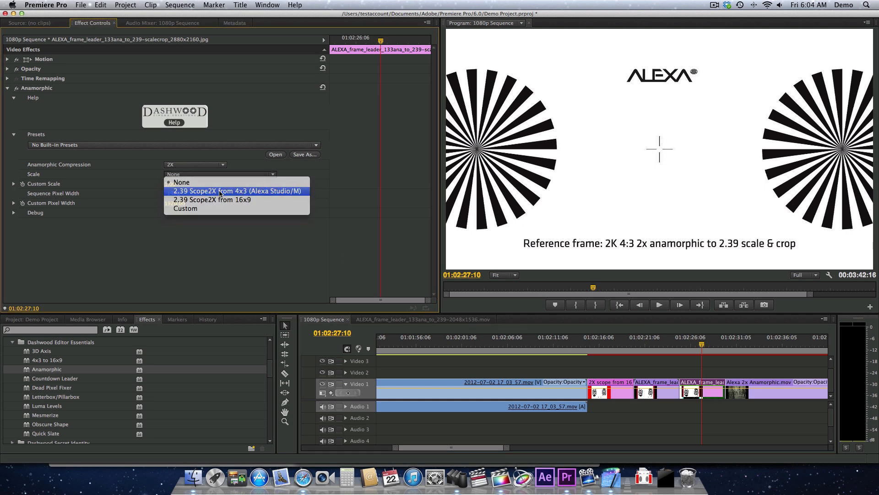
click(237, 190)
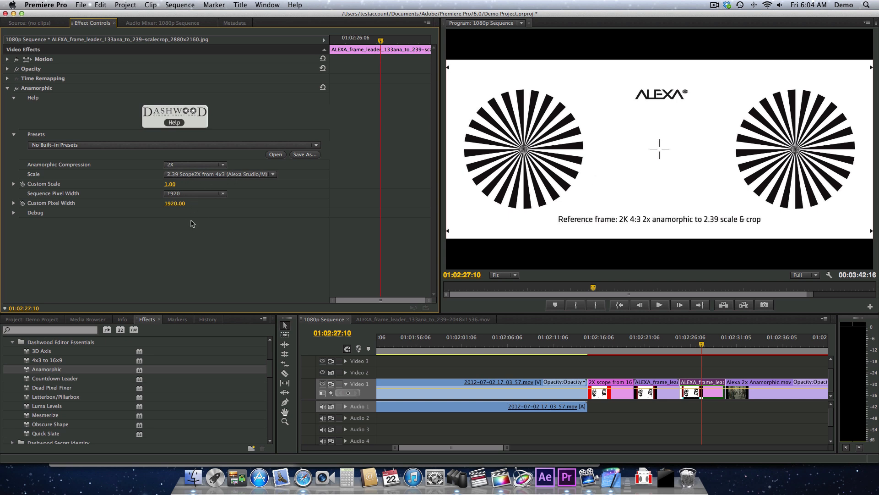
mouse_move(174, 209)
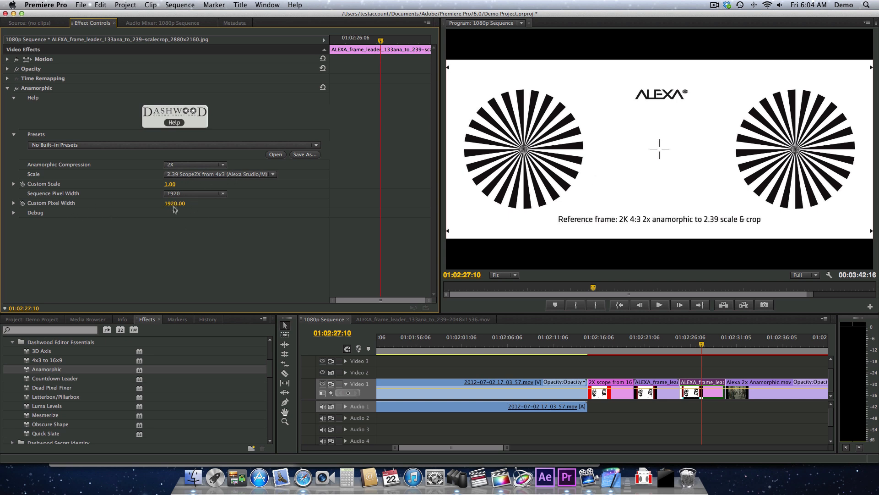
mouse_move(175, 229)
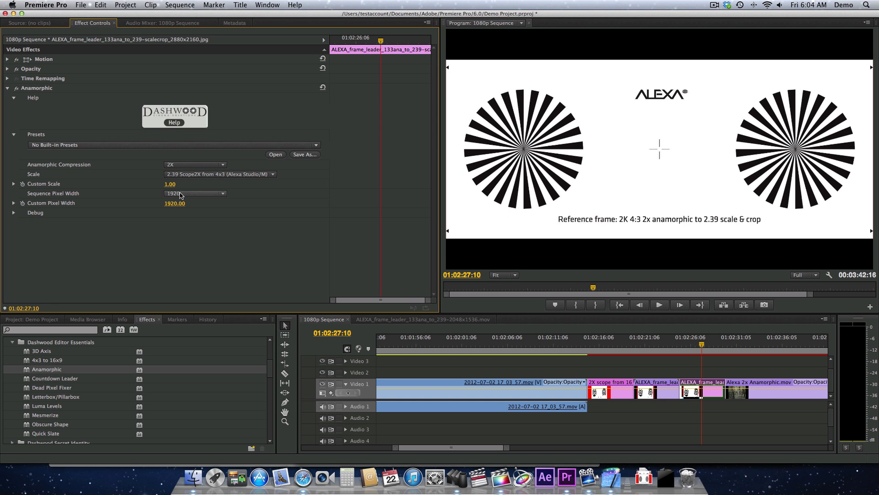
Step: Compare Sequence Pixel Widths of 2048 and 2880, then return it to 1920
click(195, 194)
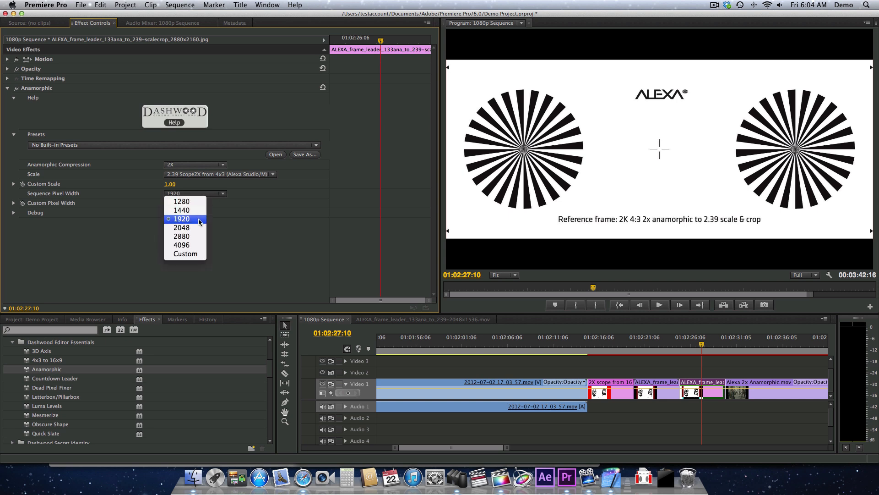
mouse_move(182, 227)
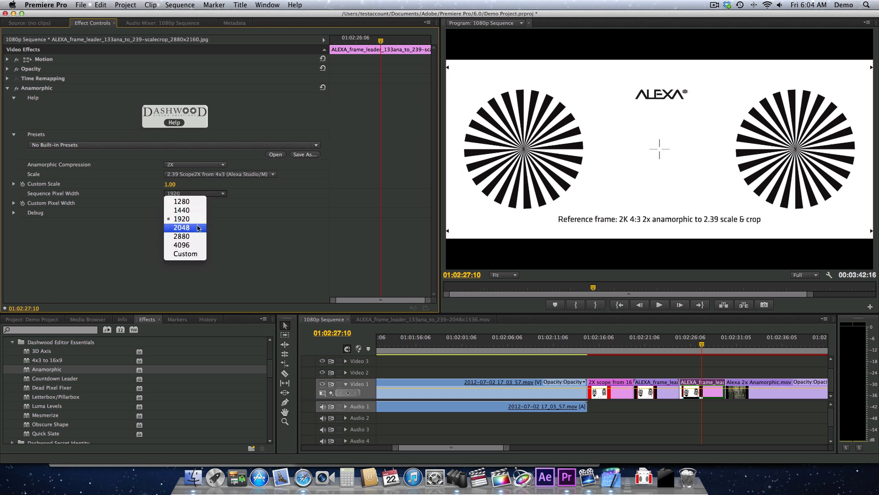
click(180, 227)
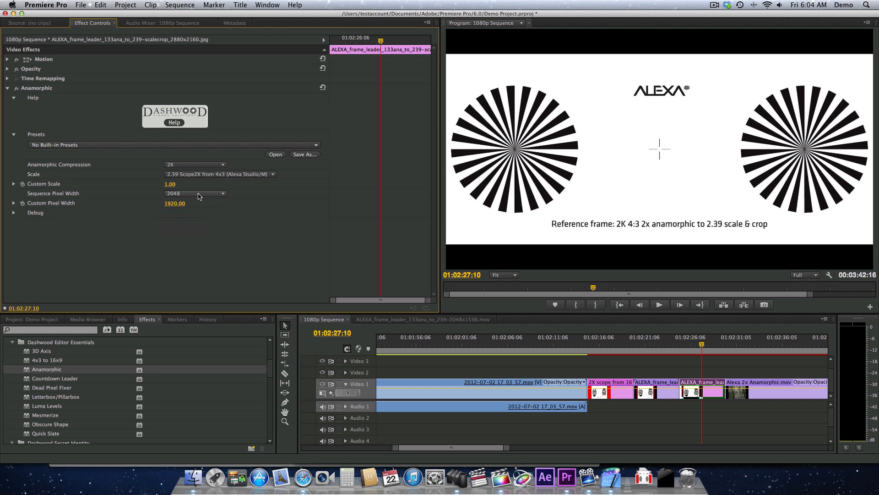
click(194, 193)
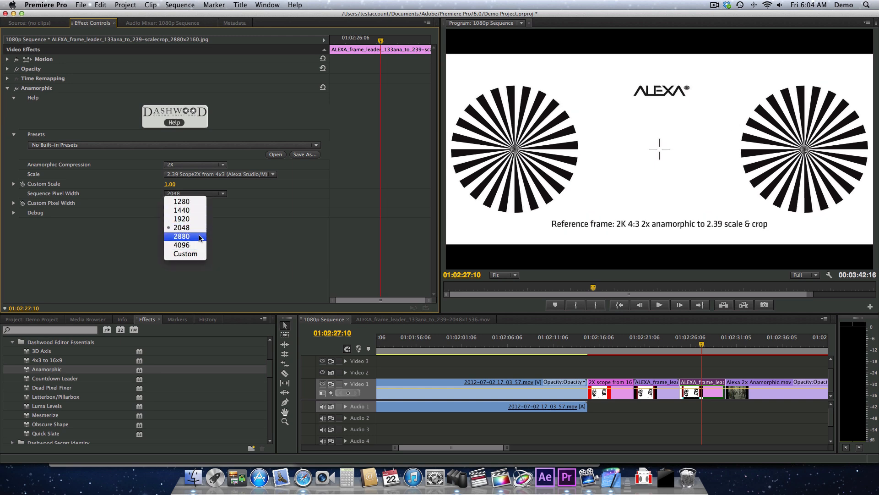
click(181, 236)
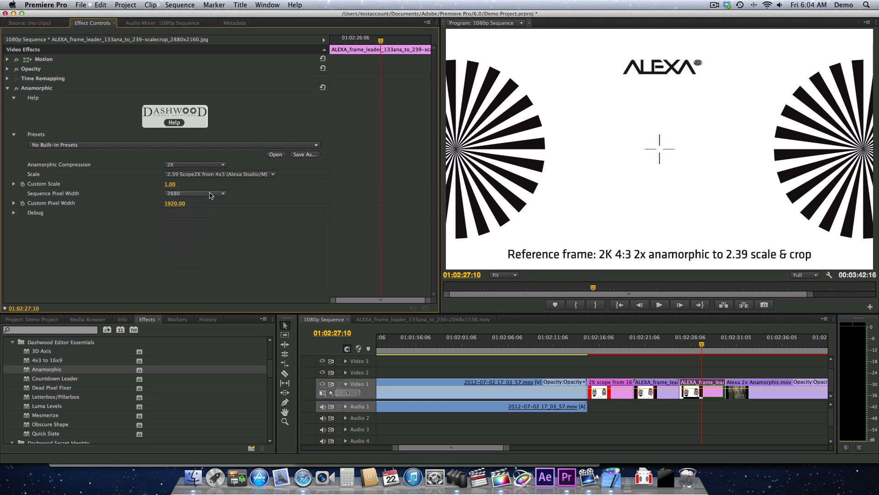
click(194, 193)
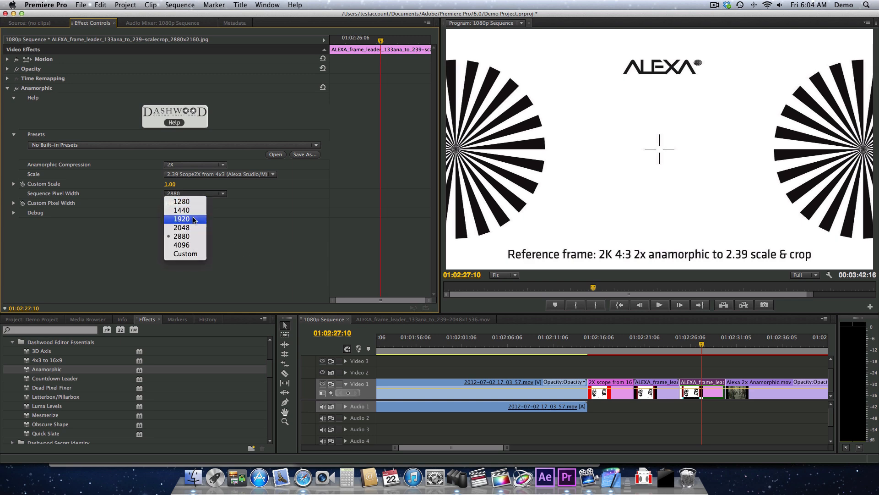
click(181, 218)
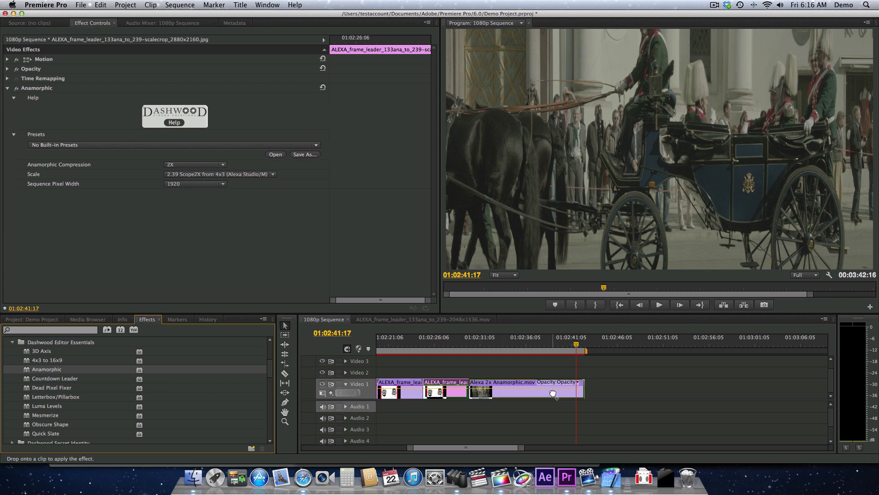
Step: Add the Anamorphic effect to Alexa 2x Anamorphic.mov at 2.39 Scope2X from 4x3 and play it back
click(528, 391)
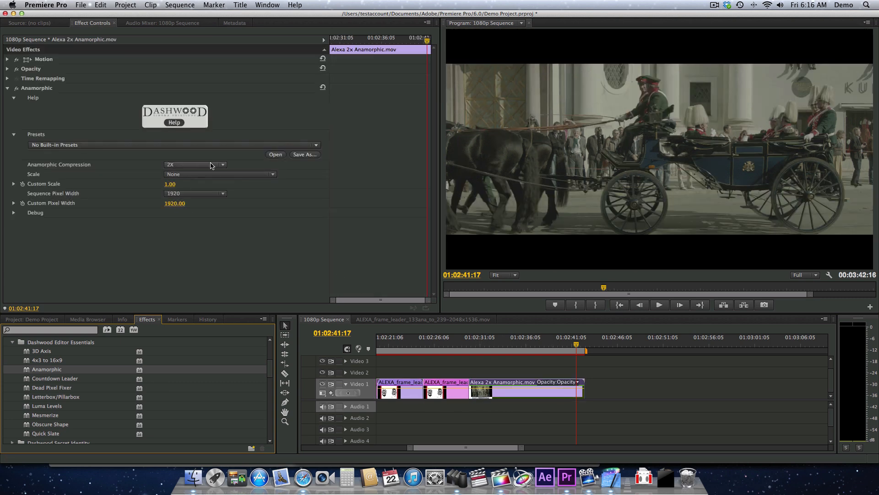
click(219, 174)
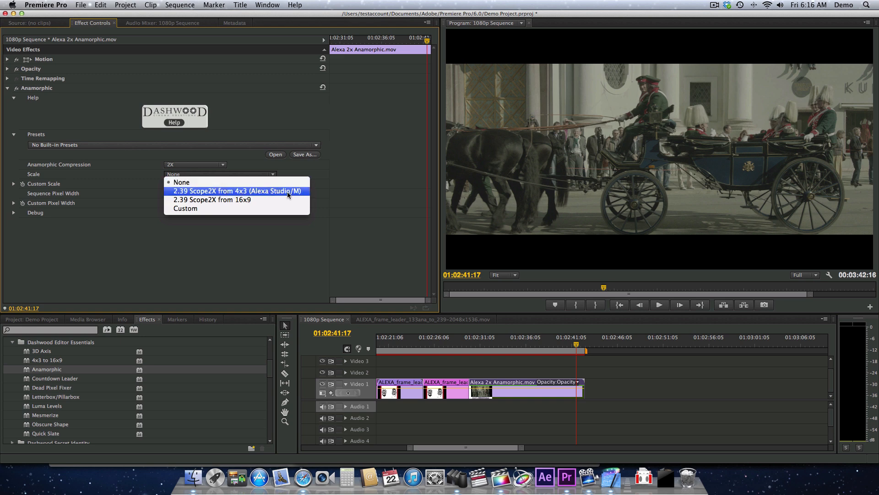
click(237, 190)
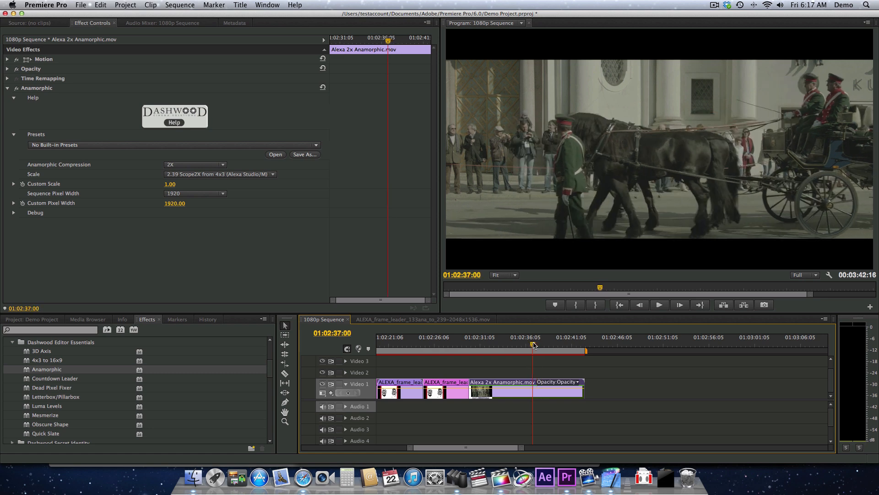
click(659, 304)
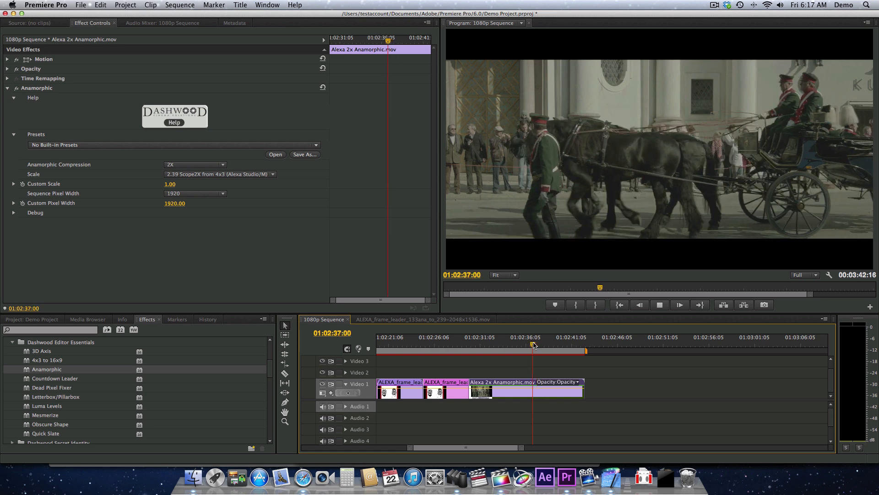